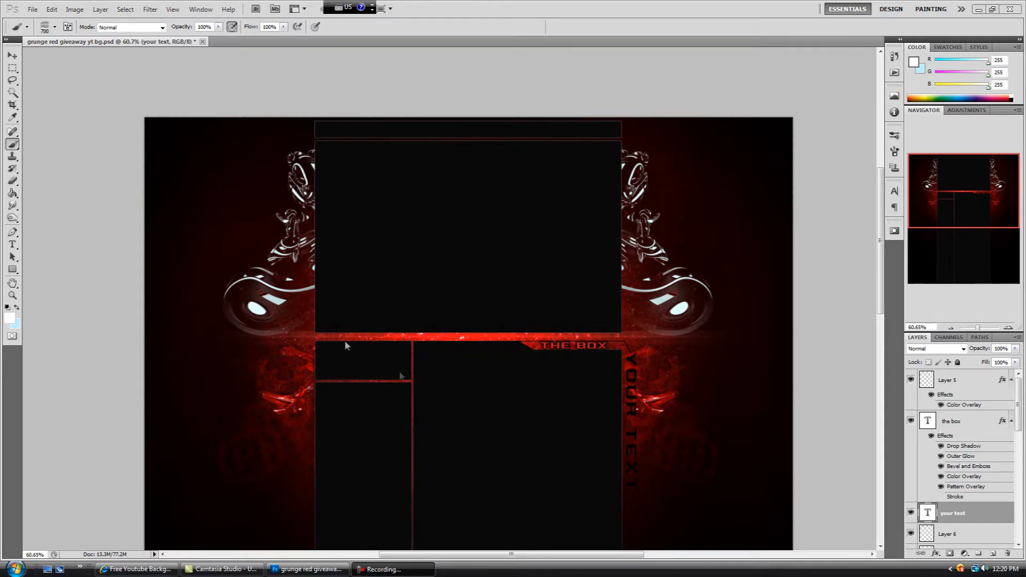
pyautogui.moveTo(464, 383)
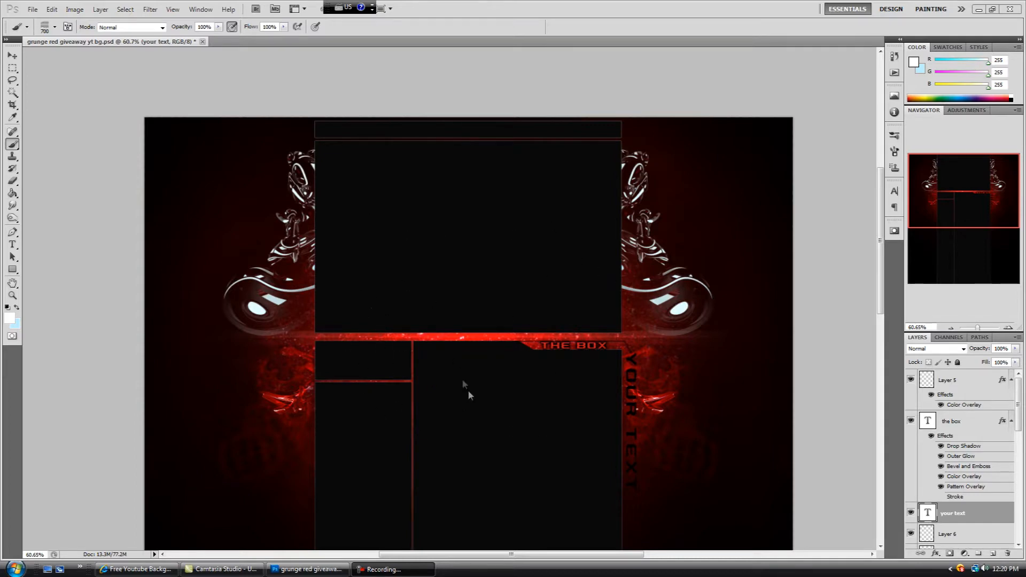
pyautogui.moveTo(418, 268)
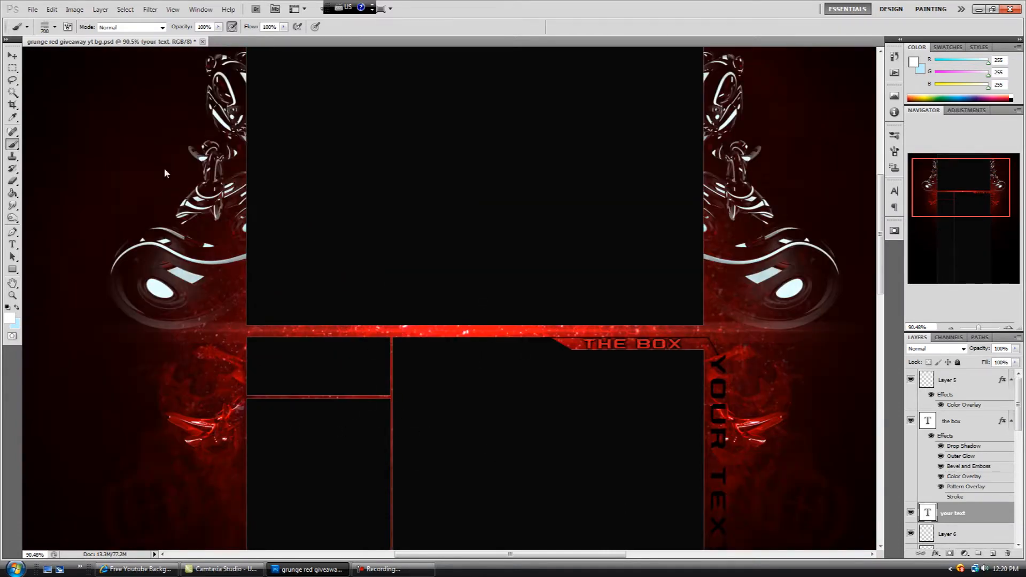
# - Create a new 1920×1080 transparent document
pyautogui.click(32, 9)
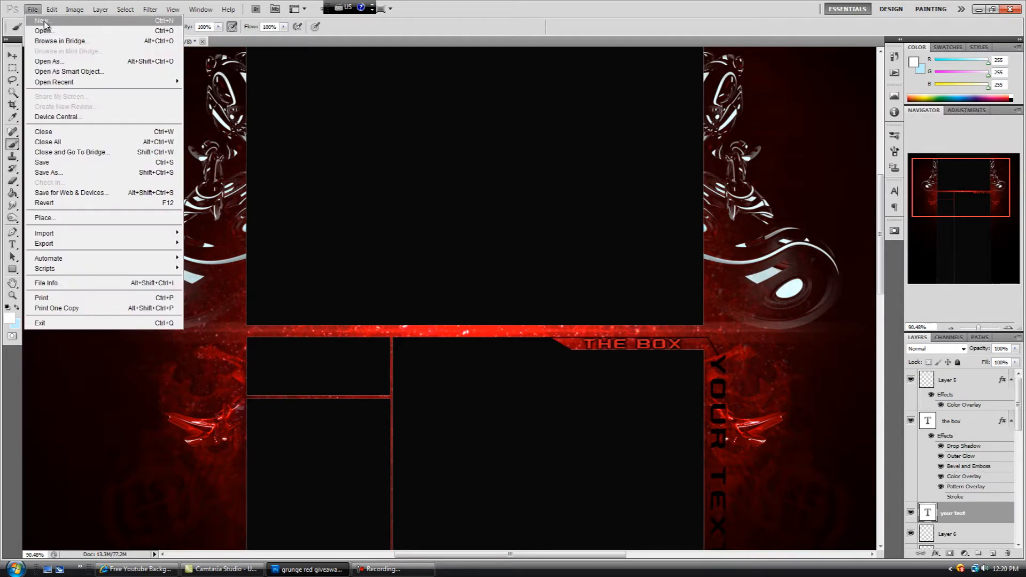
pyautogui.click(43, 21)
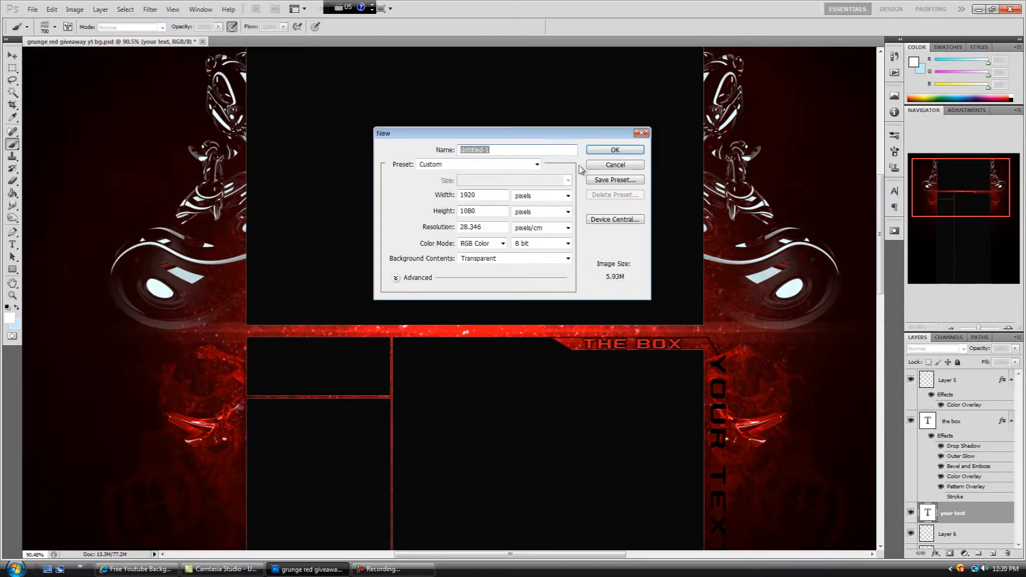
pyautogui.click(614, 150)
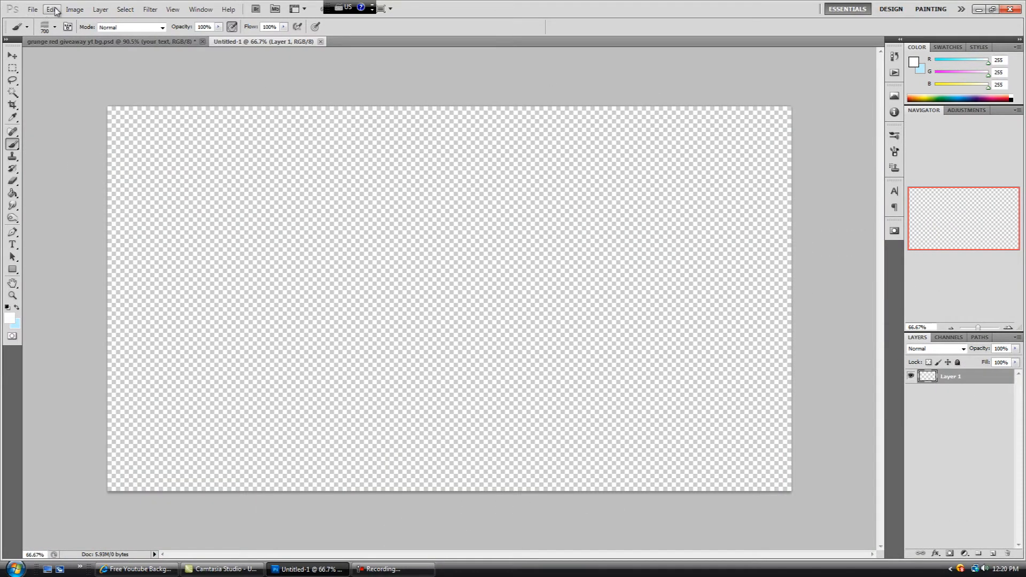
# - Fill the first layer with solid black via Edit > Fill
pyautogui.click(49, 8)
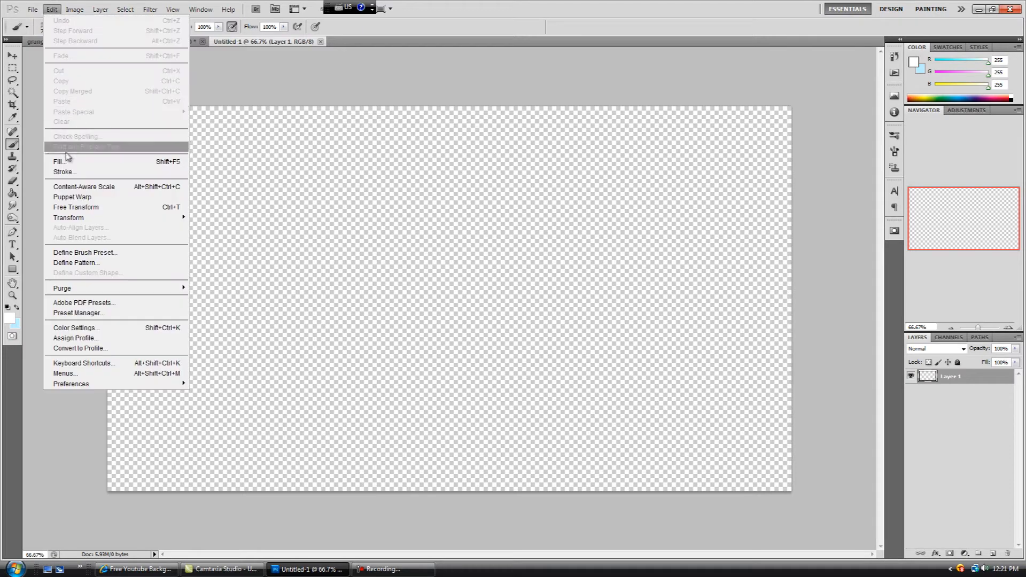
pyautogui.click(58, 160)
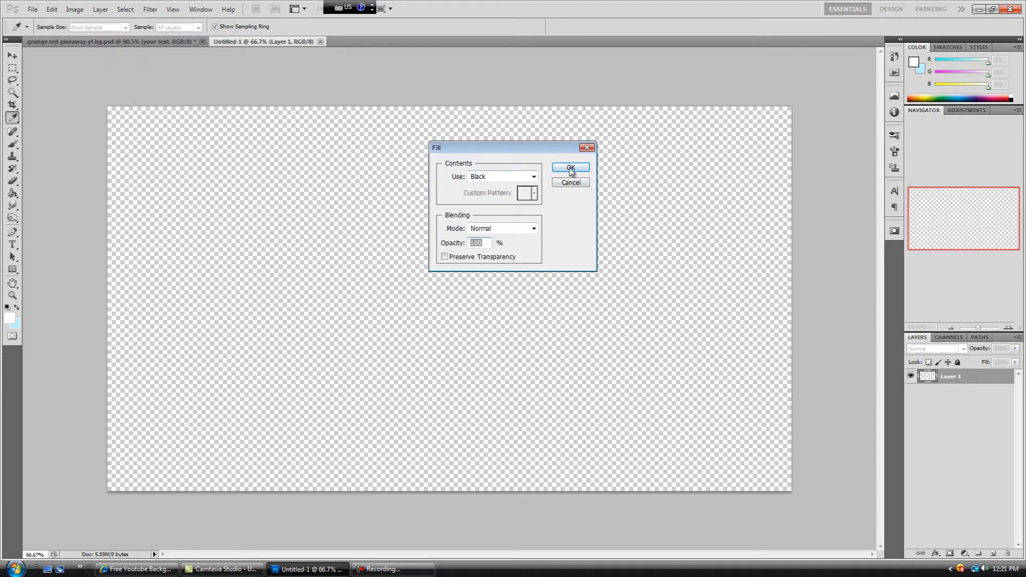
pyautogui.click(571, 167)
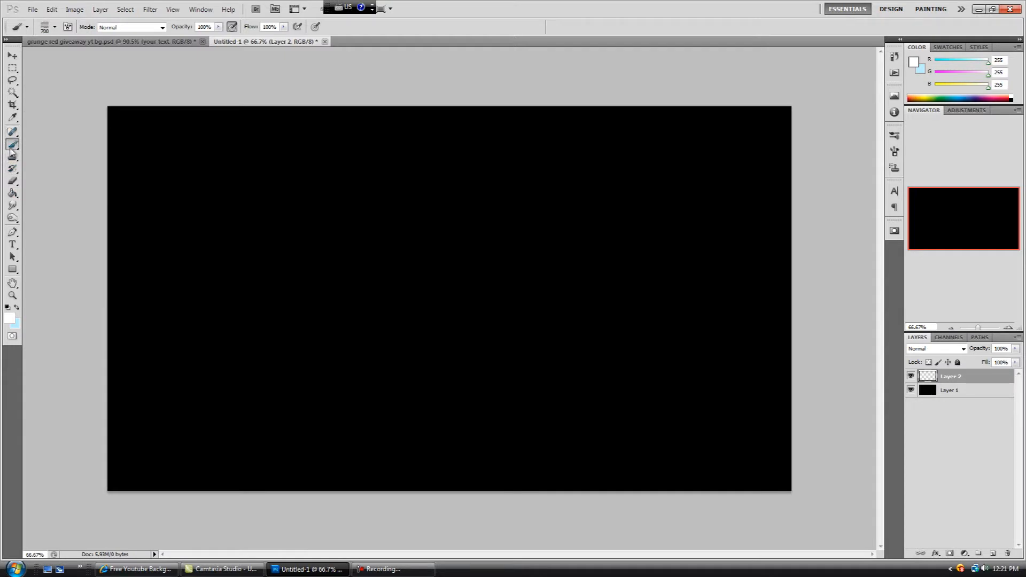
# - Pick red, paint a large soft glow in the canvas centre, and add an empty layer above
pyautogui.click(53, 28)
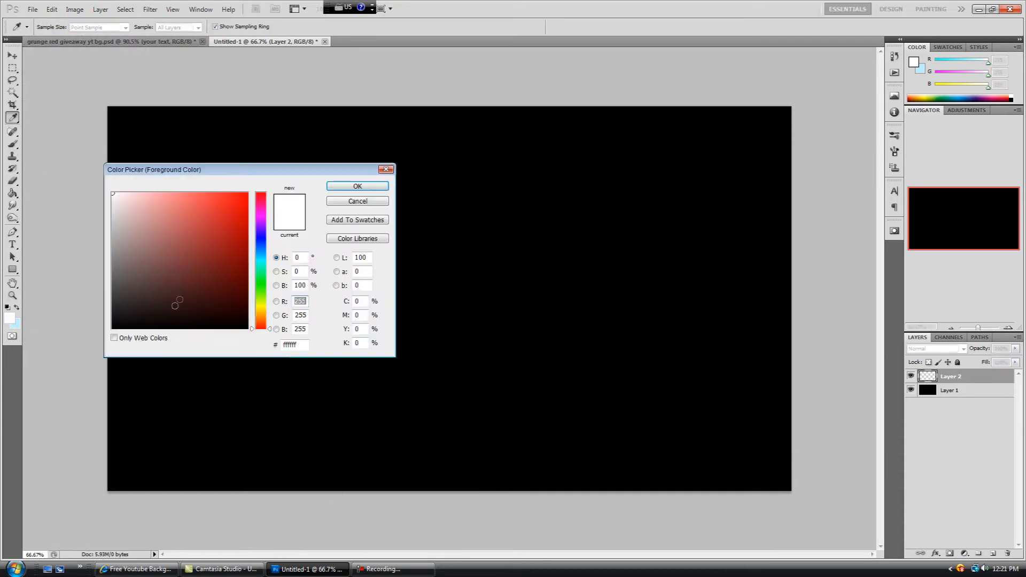
pyautogui.click(357, 186)
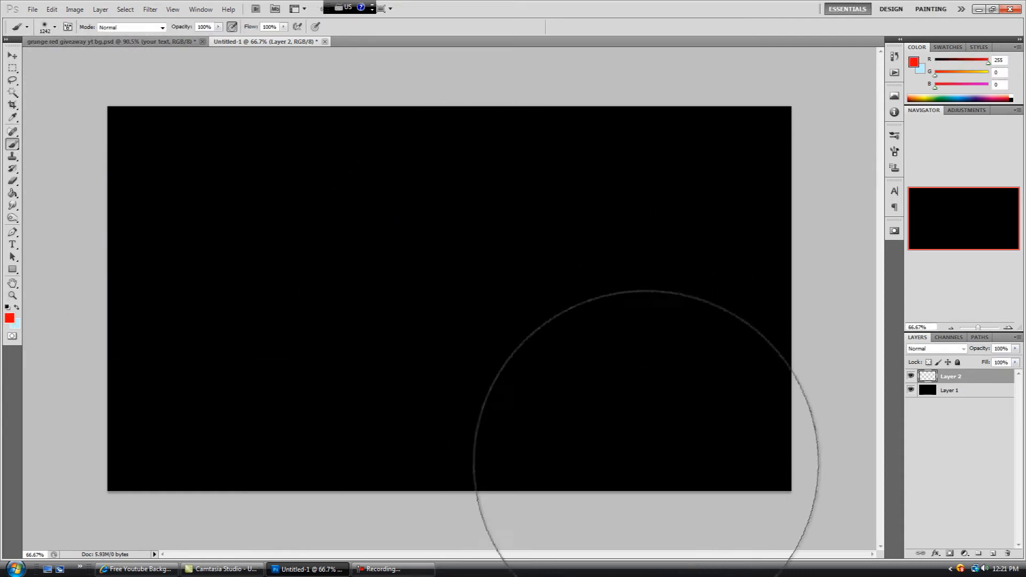
pyautogui.moveTo(447, 297)
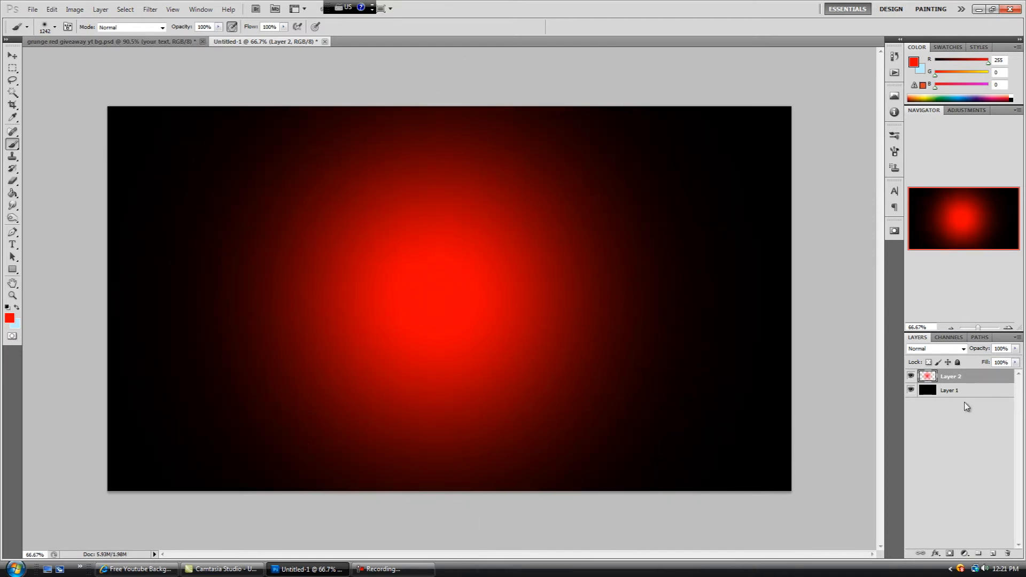
pyautogui.click(991, 551)
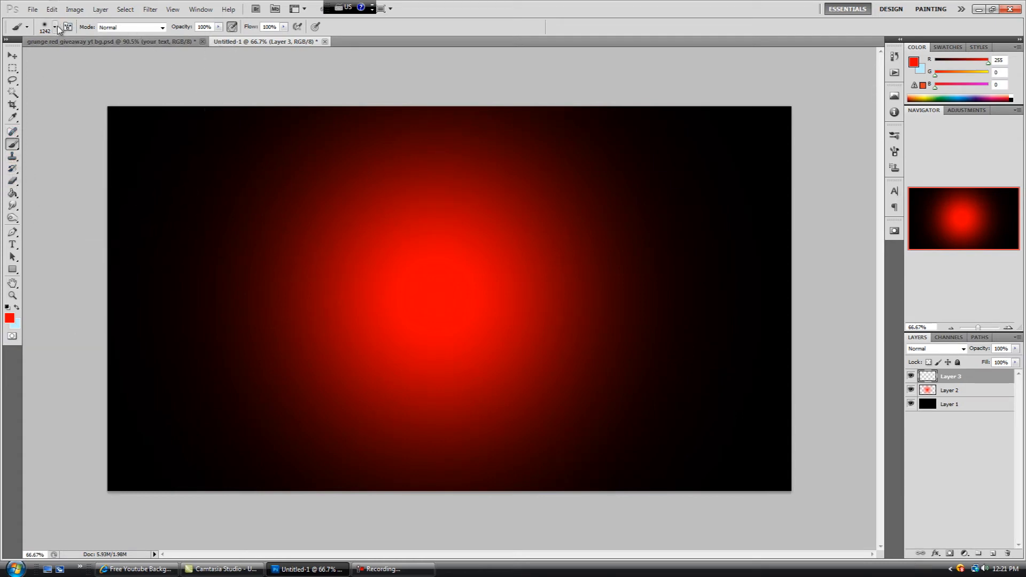
# - Stamp white tech-shape brushes—hexagons, circles, lines—over the red glow on Layer 3
pyautogui.click(53, 28)
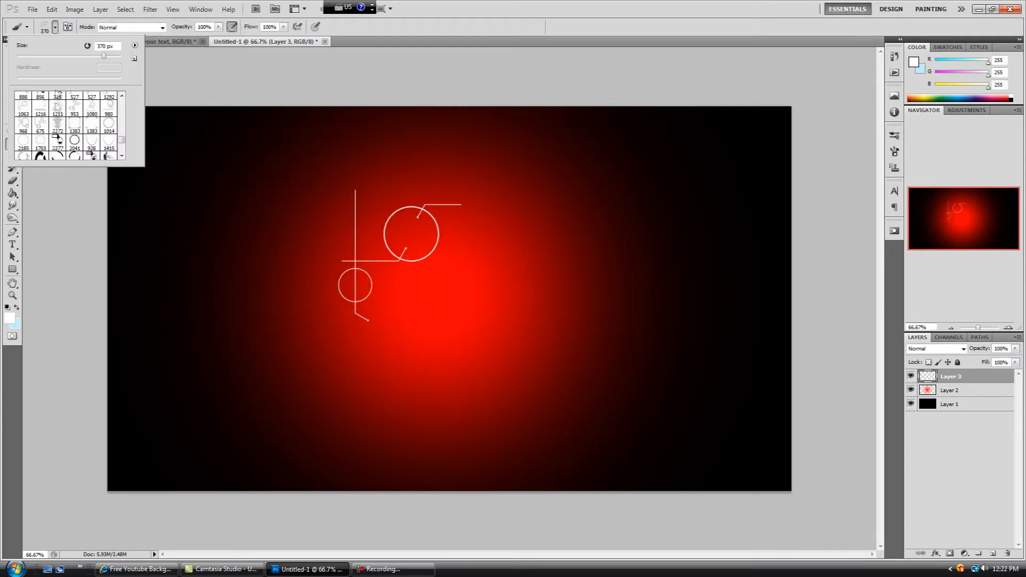
pyautogui.click(22, 133)
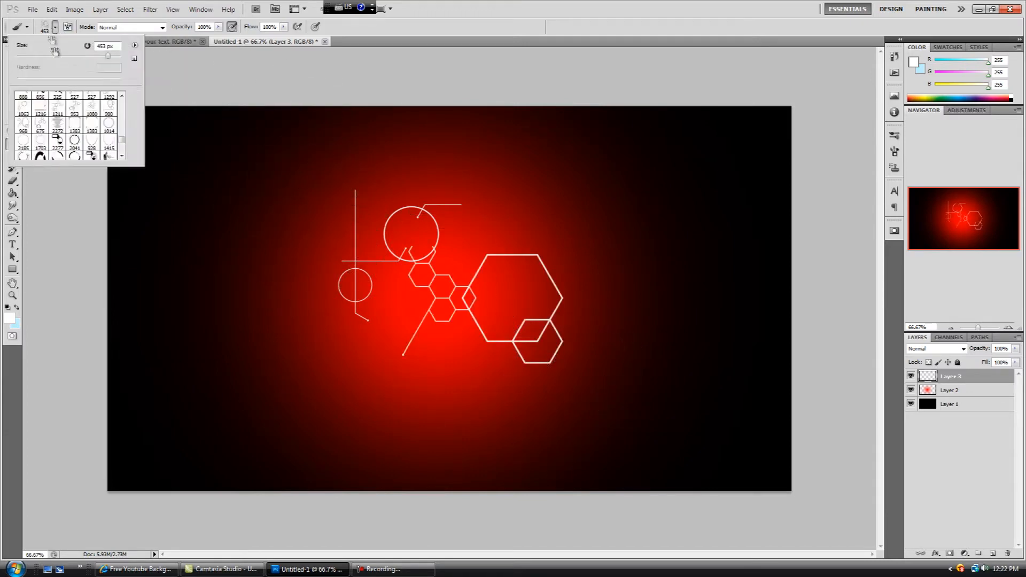
pyautogui.click(95, 113)
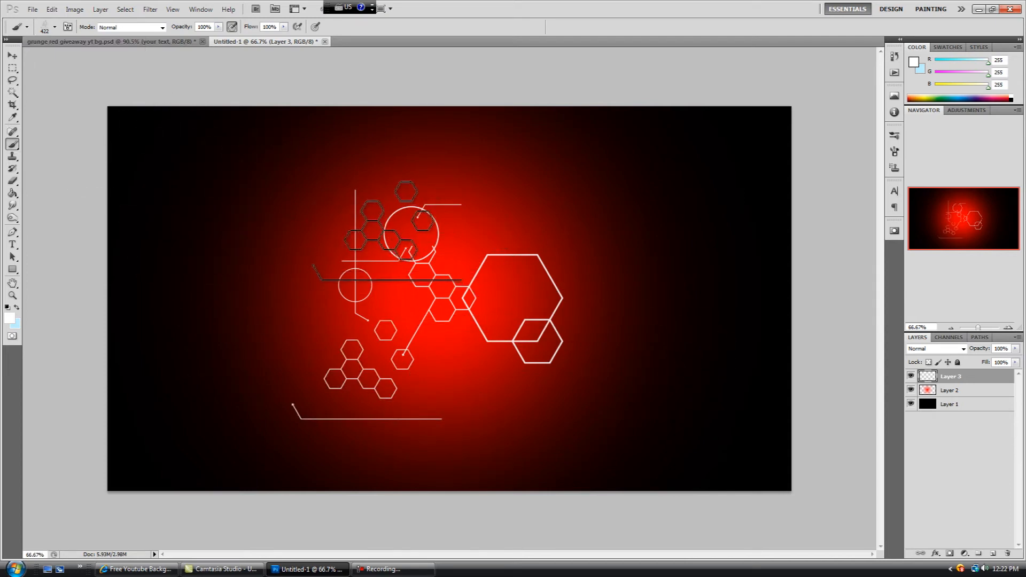
pyautogui.click(52, 26)
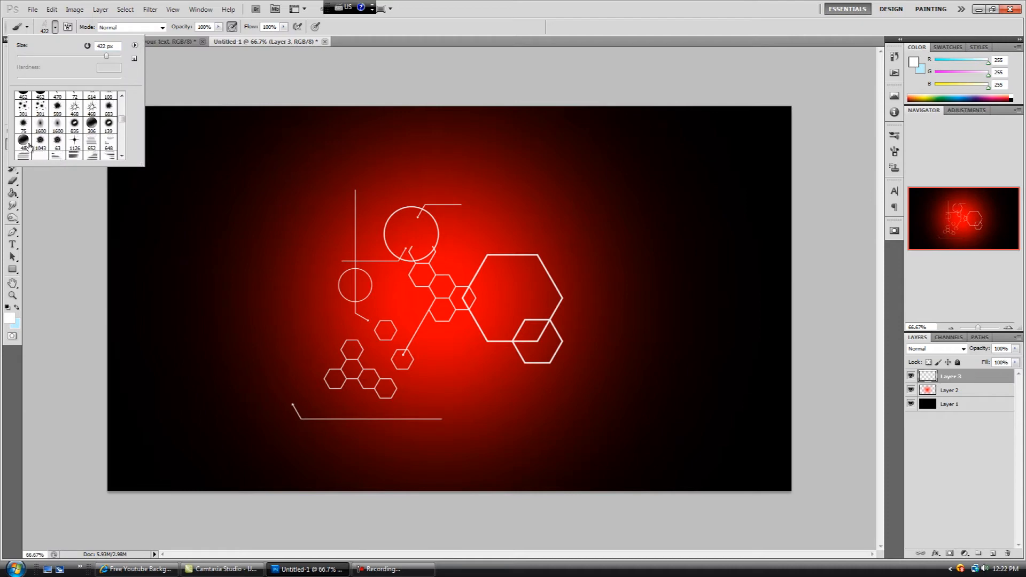
pyautogui.moveTo(106, 56); pyautogui.dragTo(112, 56)
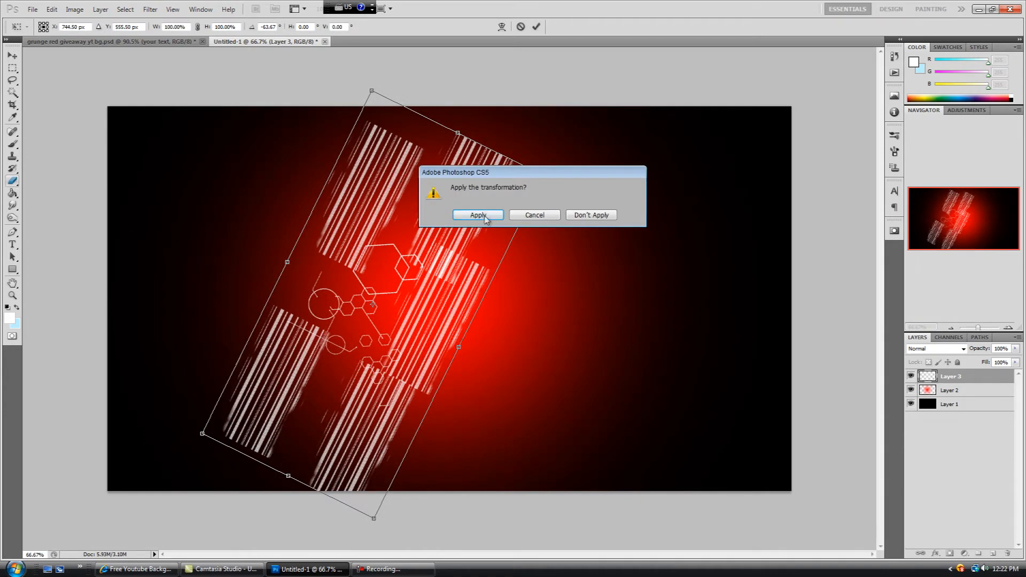
# - Commit the rotated stripe pattern and softly erase its hard ends into the glow
pyautogui.click(478, 215)
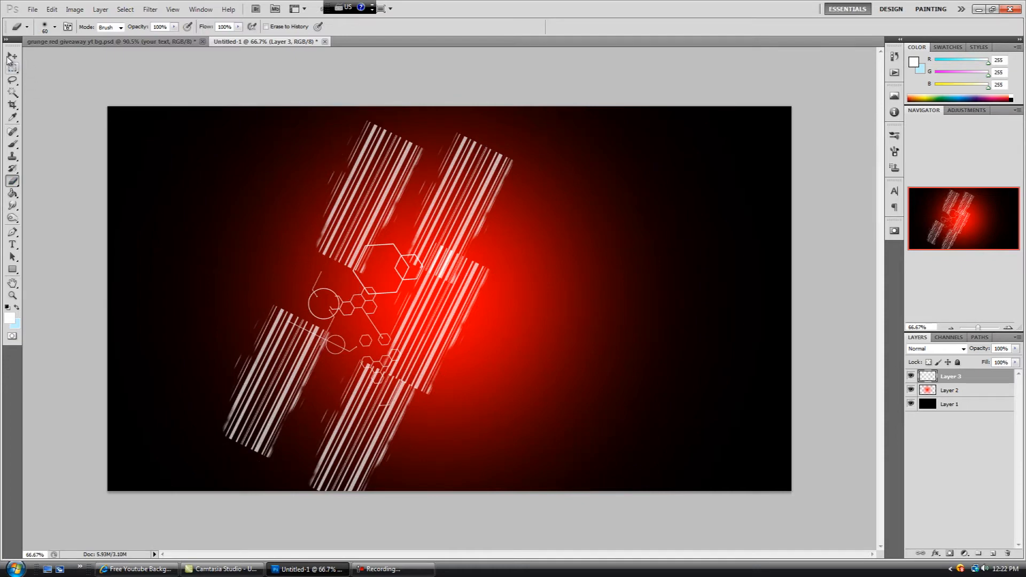
pyautogui.click(53, 27)
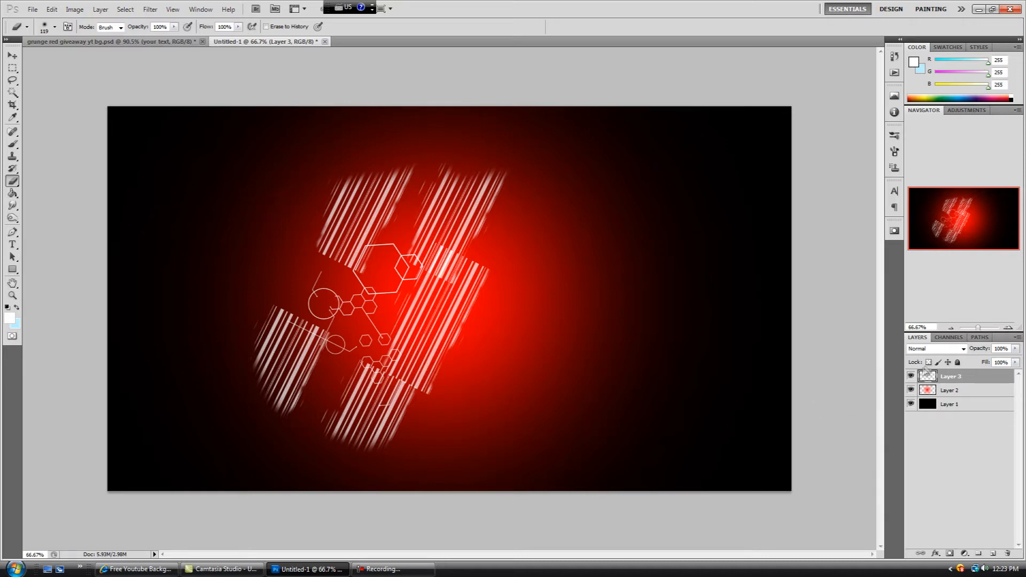
pyautogui.moveTo(859, 309)
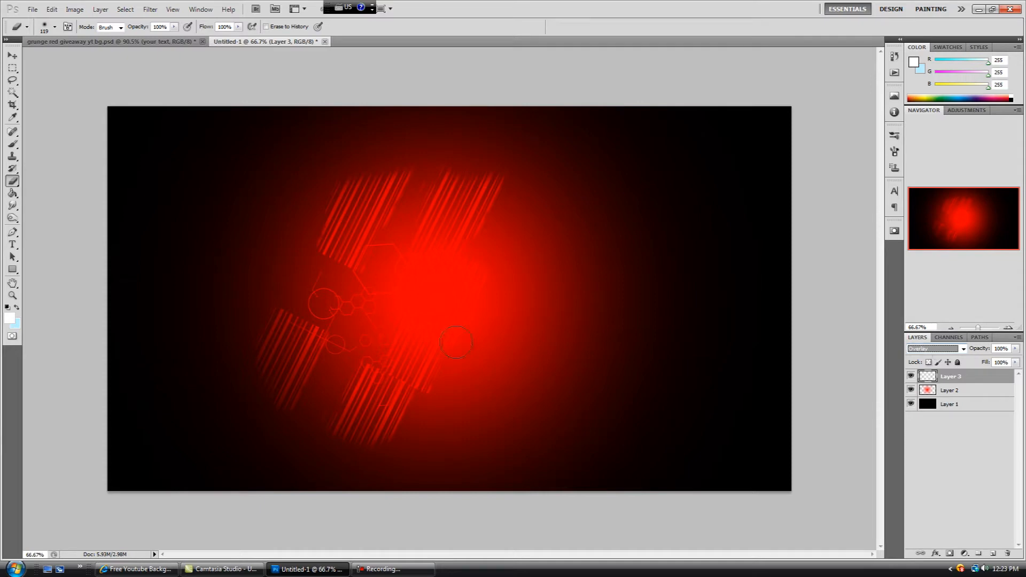
pyautogui.moveTo(553, 349)
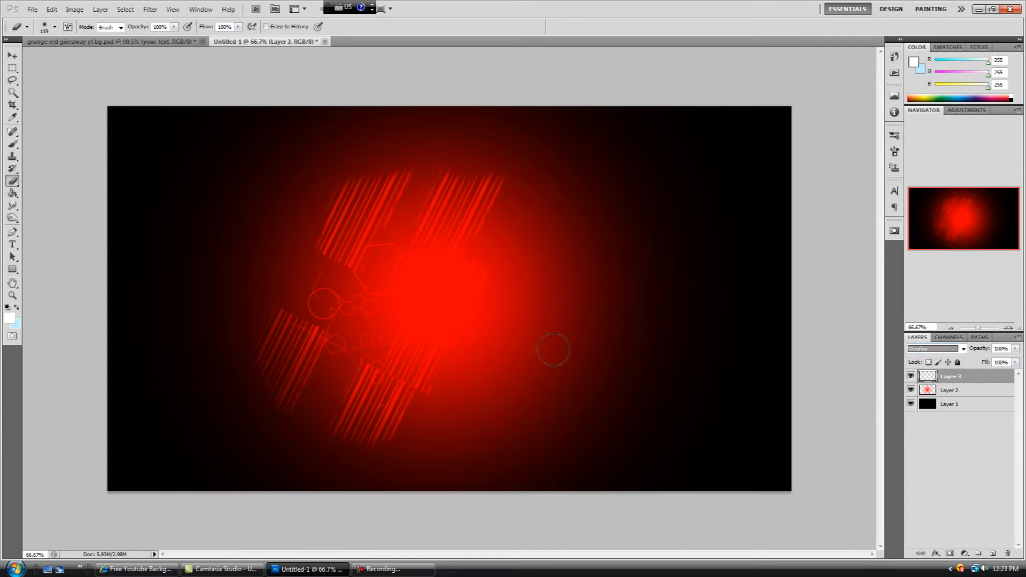
pyautogui.moveTo(428, 434)
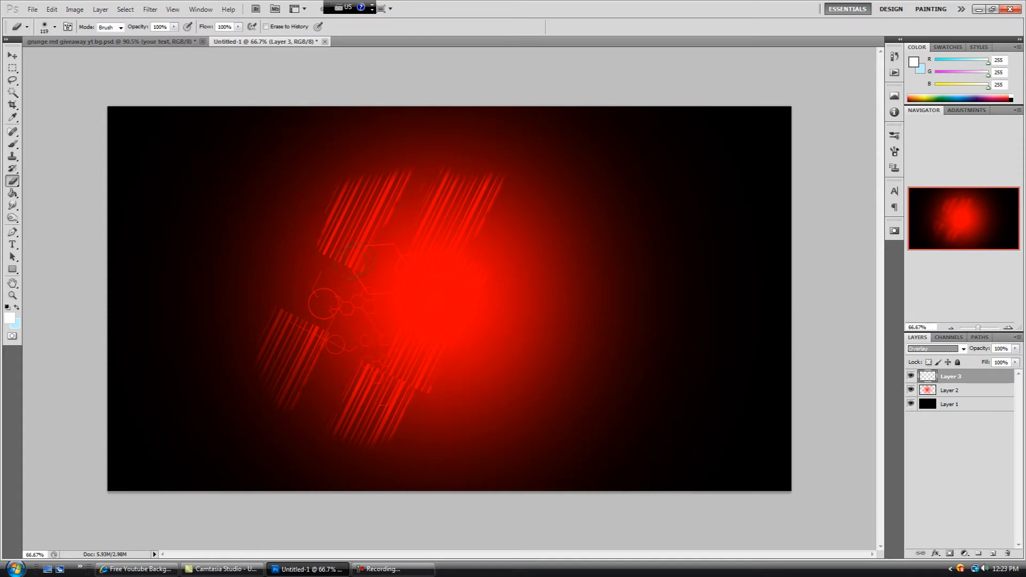
pyautogui.moveTo(133, 246)
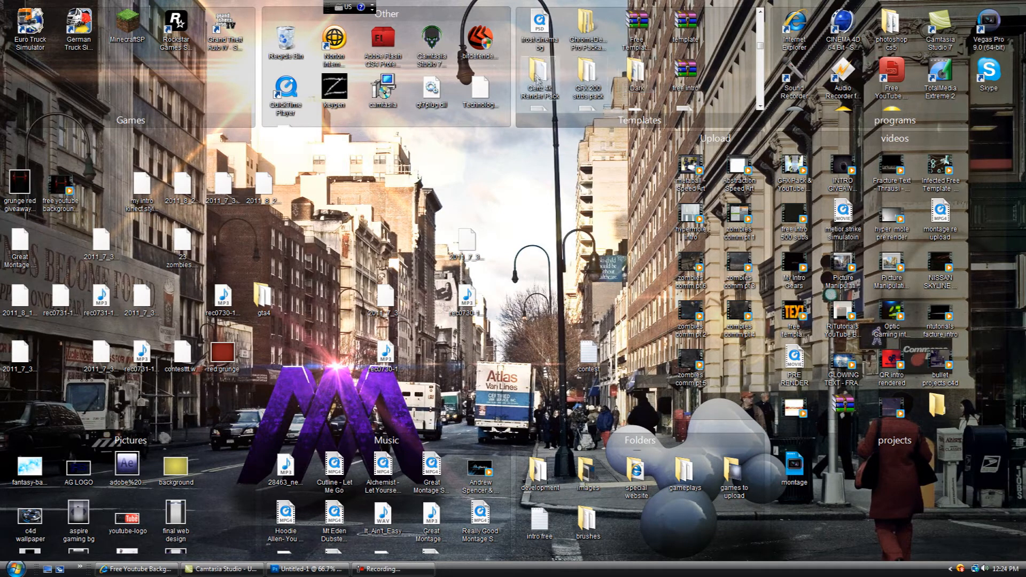
pyautogui.moveTo(534, 97)
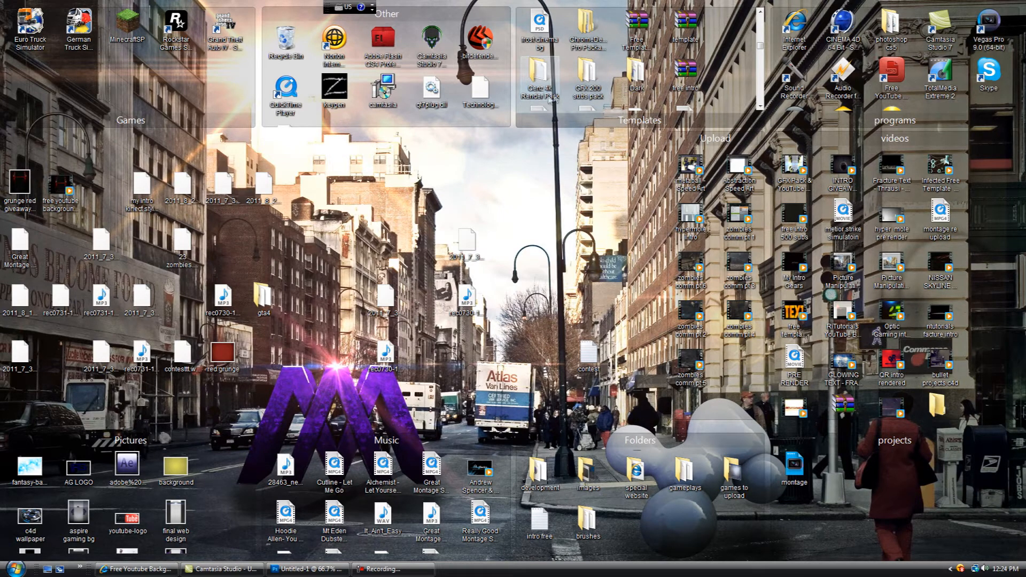
# - Browse the Cenz 4k Render Pack's Abstract, Ice and K3 render folders
pyautogui.doubleClick(541, 80)
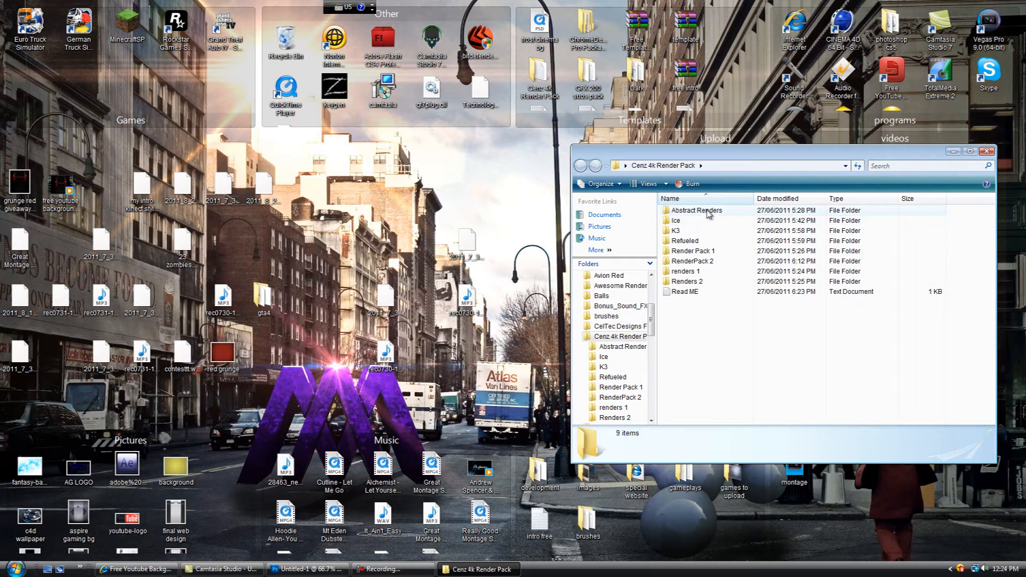
pyautogui.doubleClick(697, 210)
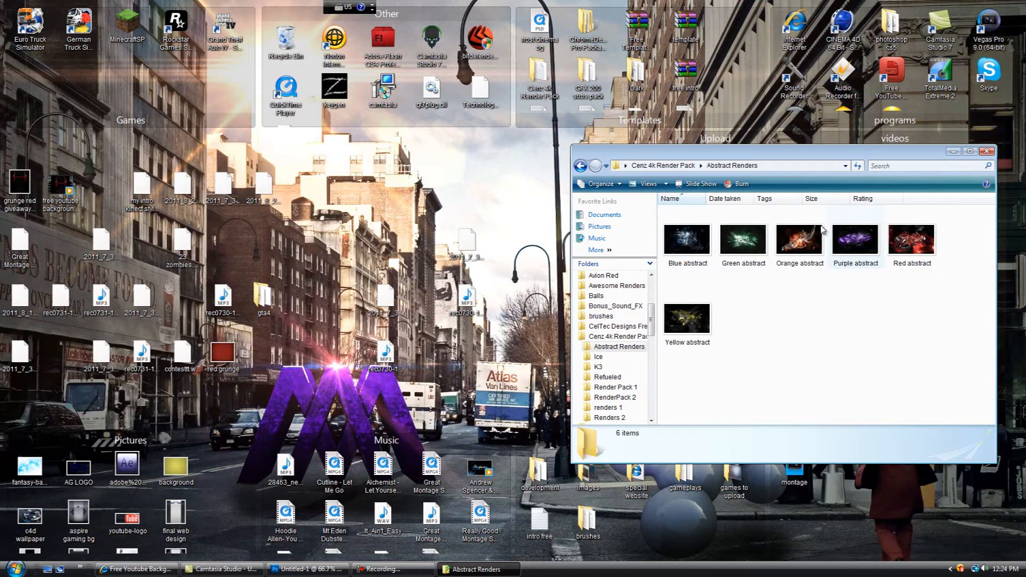
pyautogui.click(598, 357)
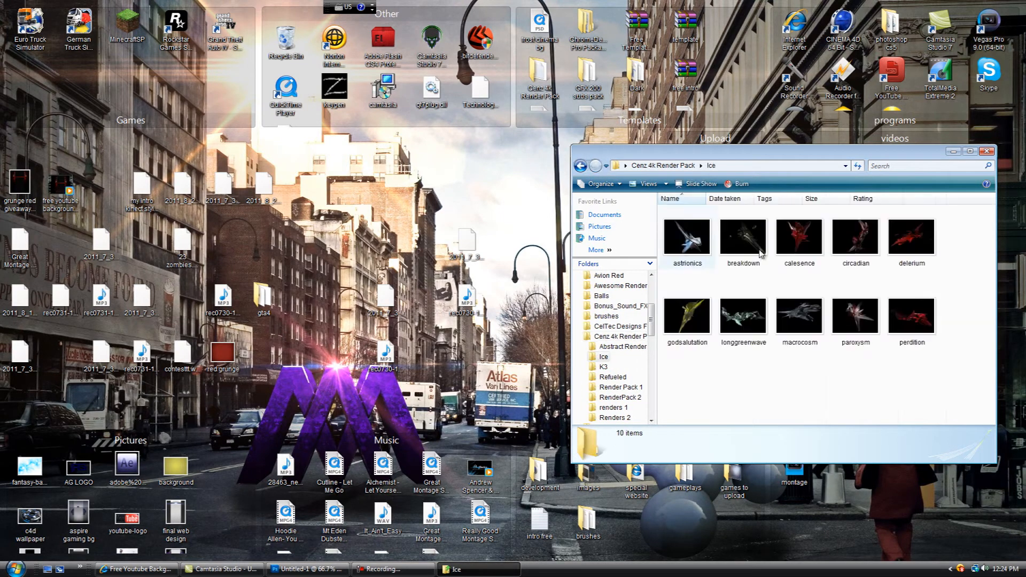
pyautogui.click(582, 166)
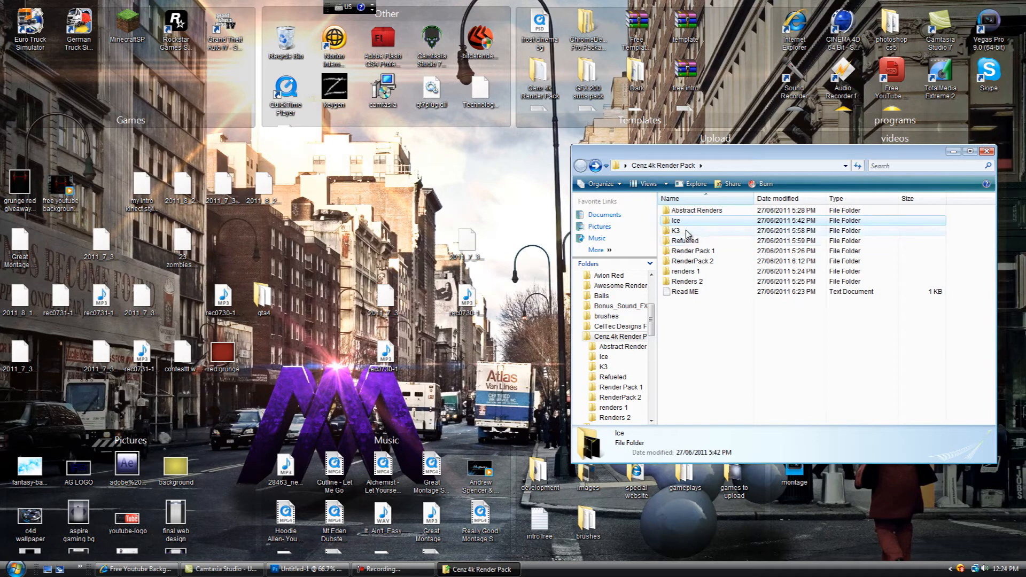
pyautogui.doubleClick(675, 231)
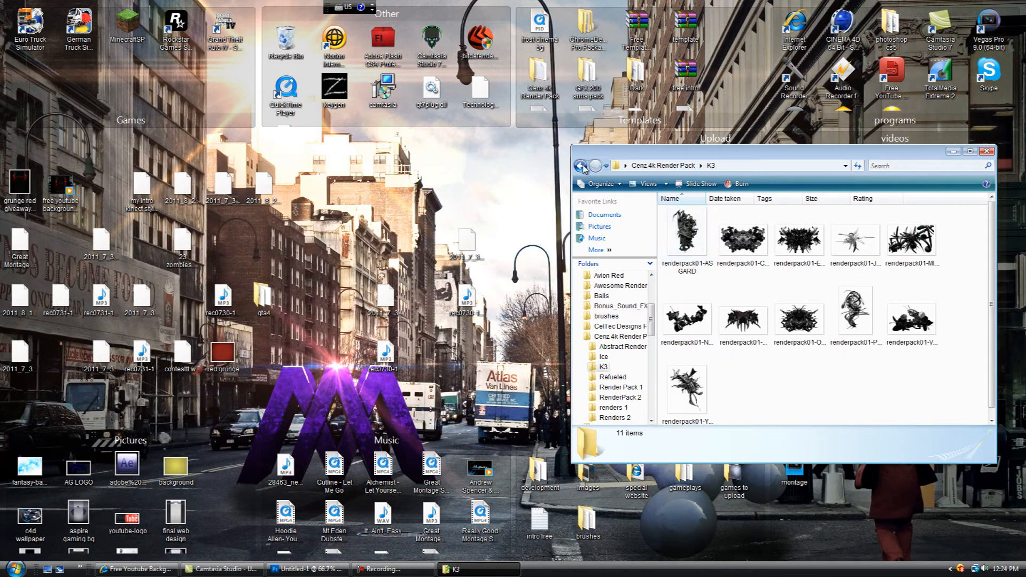
# - Look through Render Pack 1, then open the RenderPack 2 folder of ten renders
pyautogui.click(614, 377)
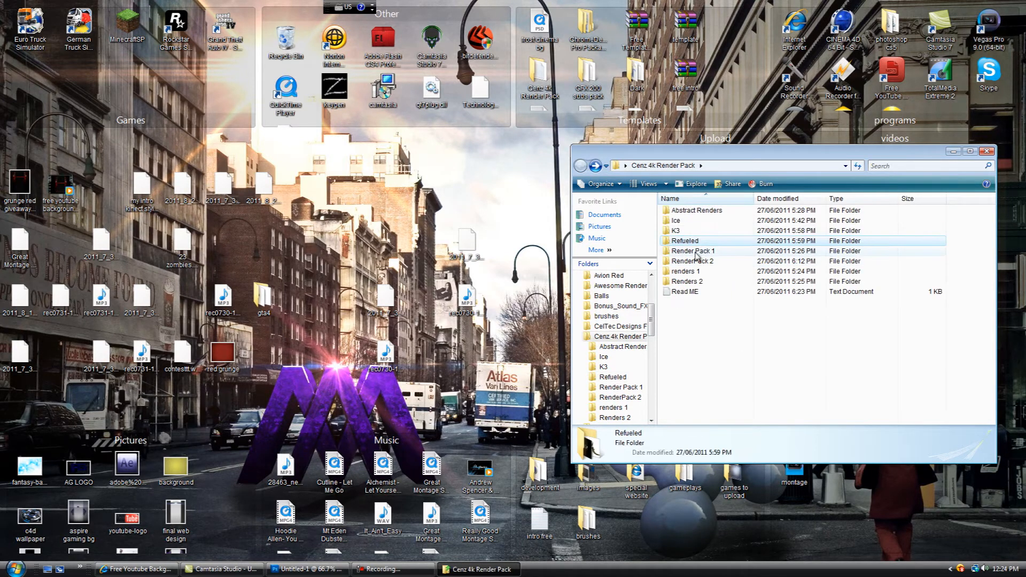
pyautogui.doubleClick(694, 250)
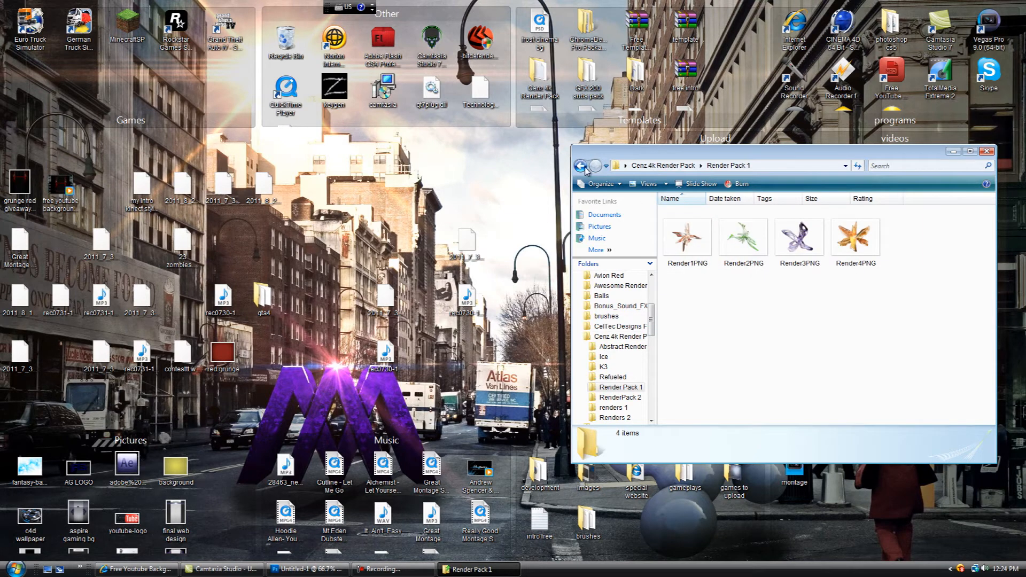
pyautogui.click(620, 396)
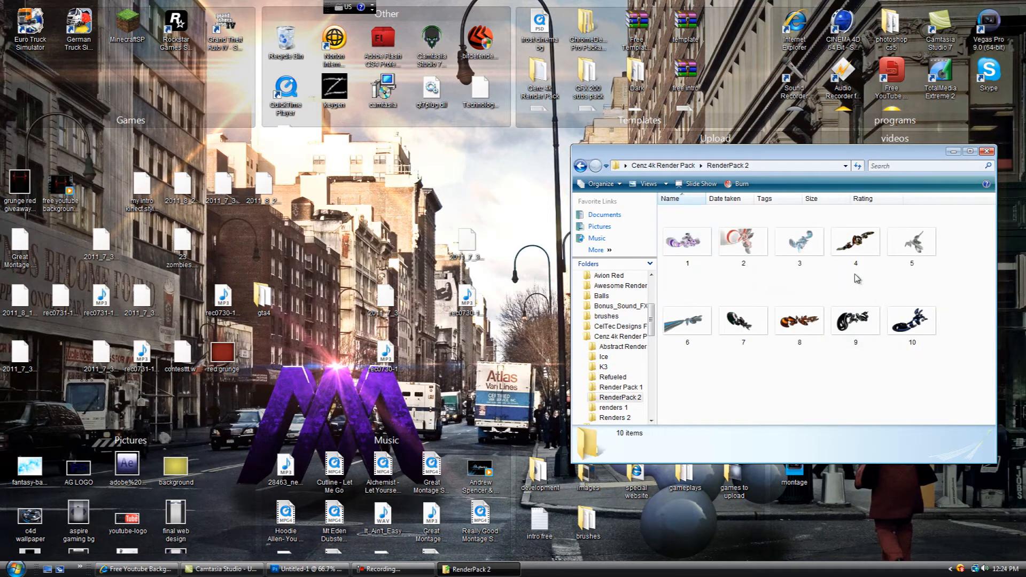
pyautogui.doubleClick(855, 241)
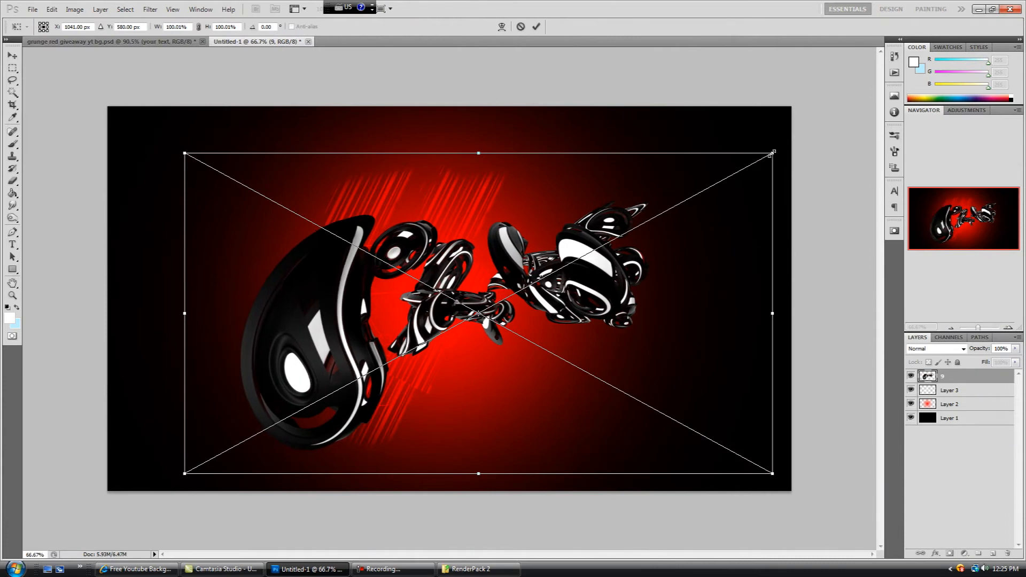
# - Scale the placed glossy black render down, rasterize it, and nudge it onto the glow centre
pyautogui.moveTo(770, 153); pyautogui.dragTo(514, 284)
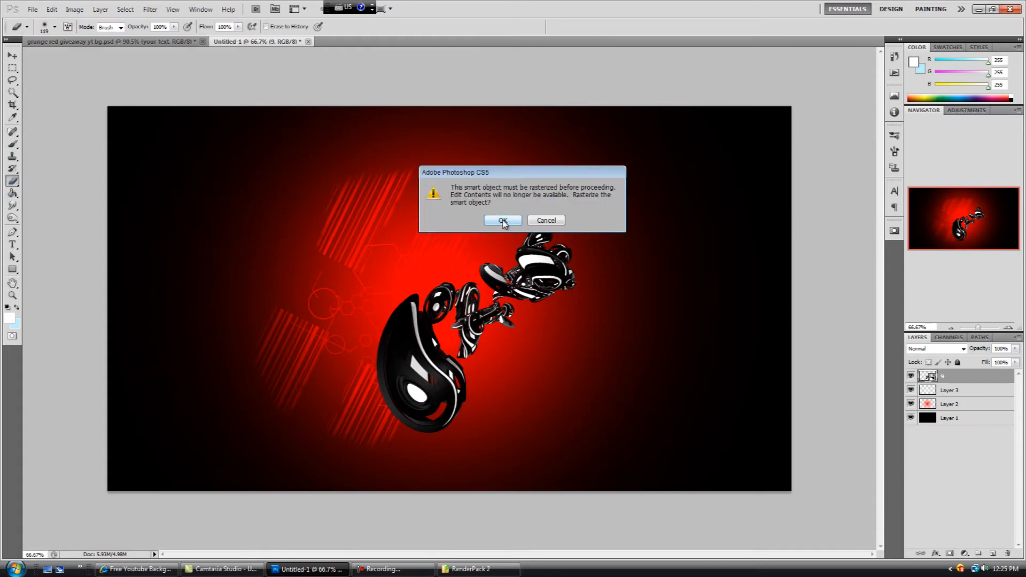
pyautogui.click(502, 220)
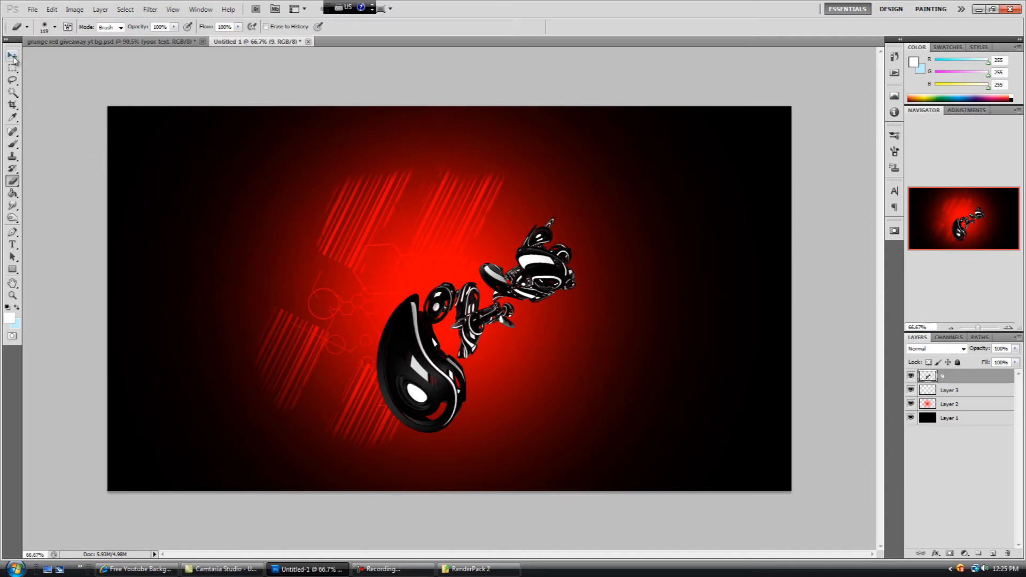
pyautogui.click(11, 57)
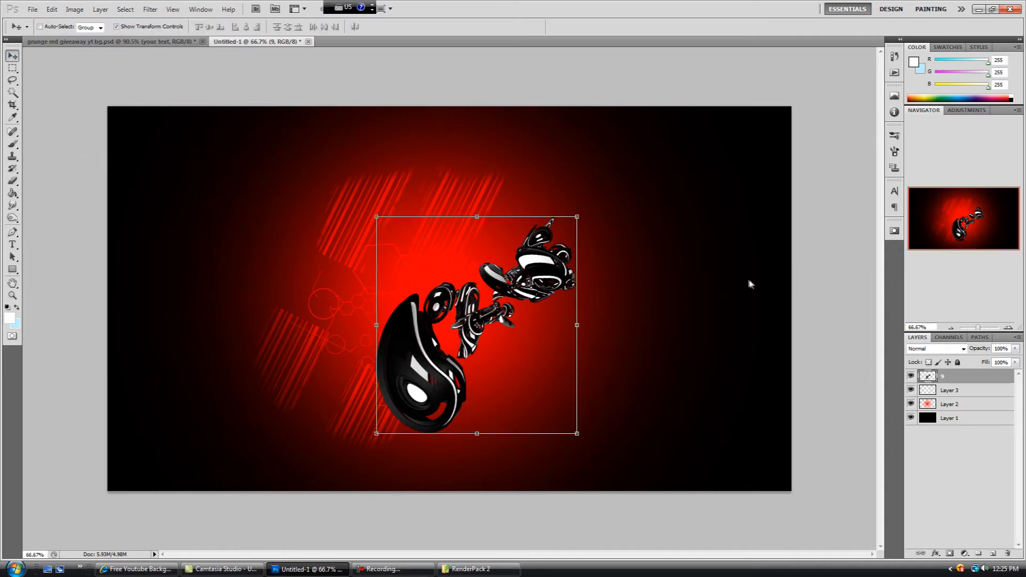
pyautogui.moveTo(476, 325); pyautogui.dragTo(486, 304)
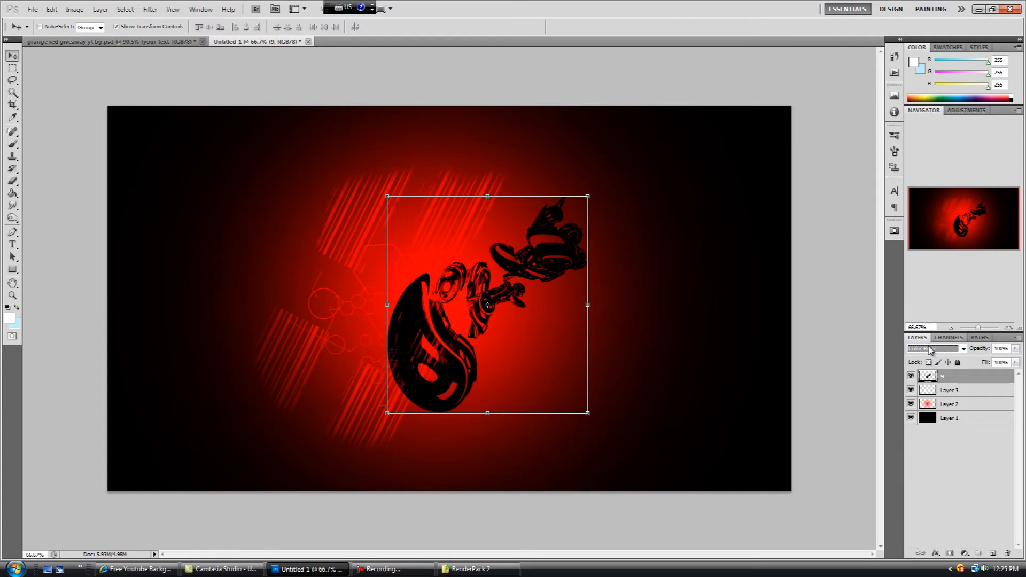
# - Set the render layer to Exclusion blending and shift it right on the canvas
pyautogui.click(96, 41)
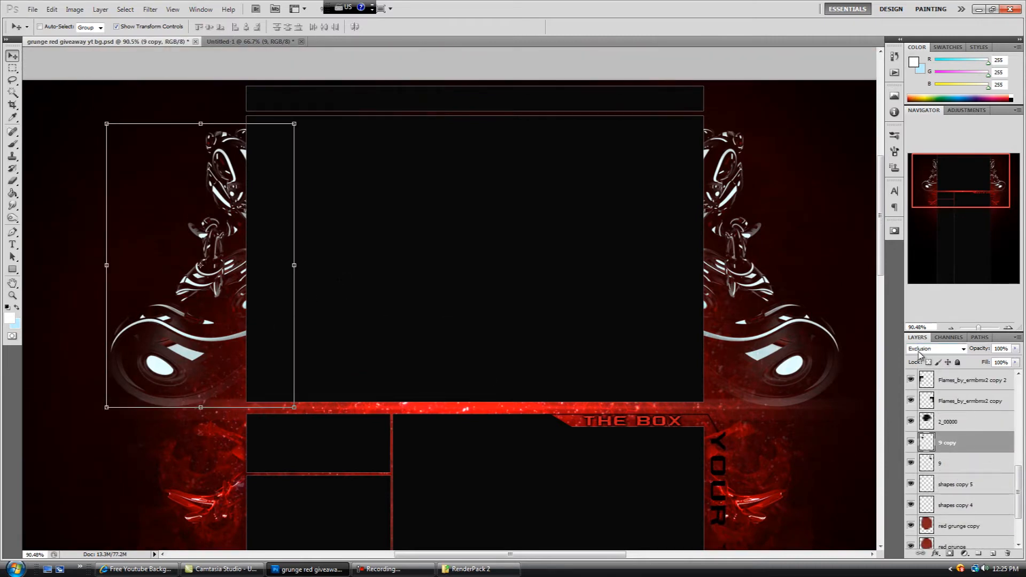
pyautogui.click(255, 42)
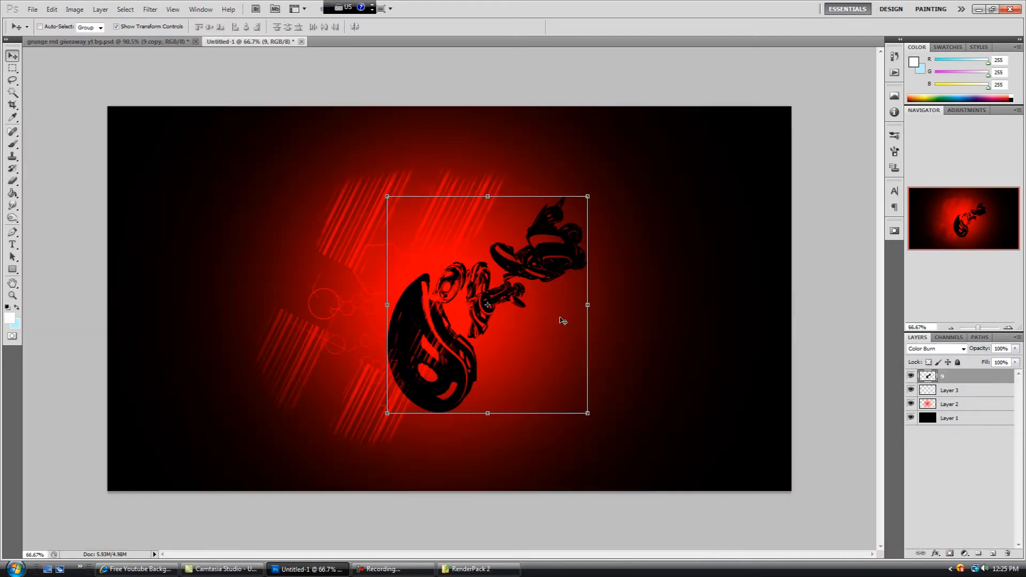
pyautogui.click(962, 349)
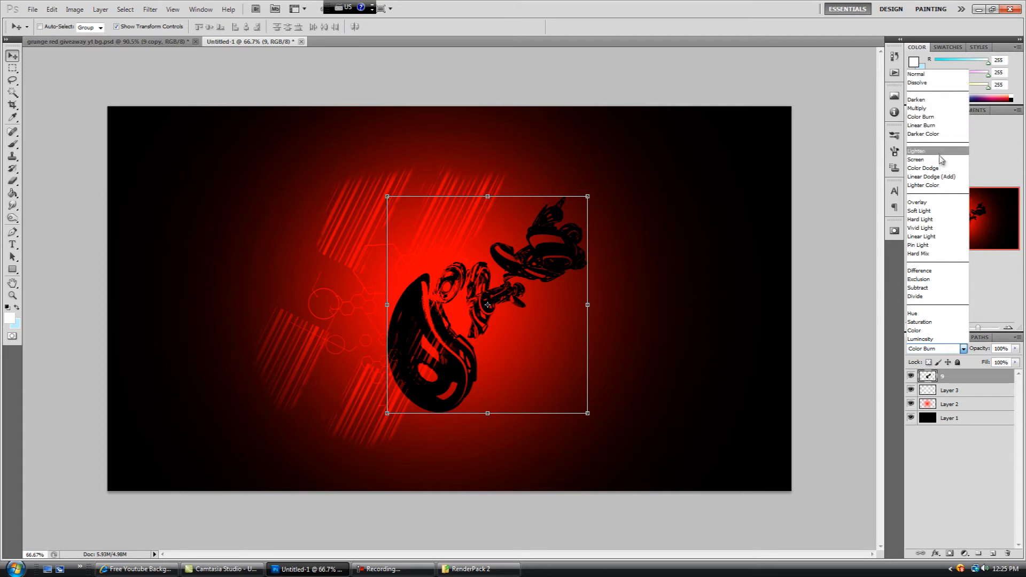
pyautogui.moveTo(938, 270)
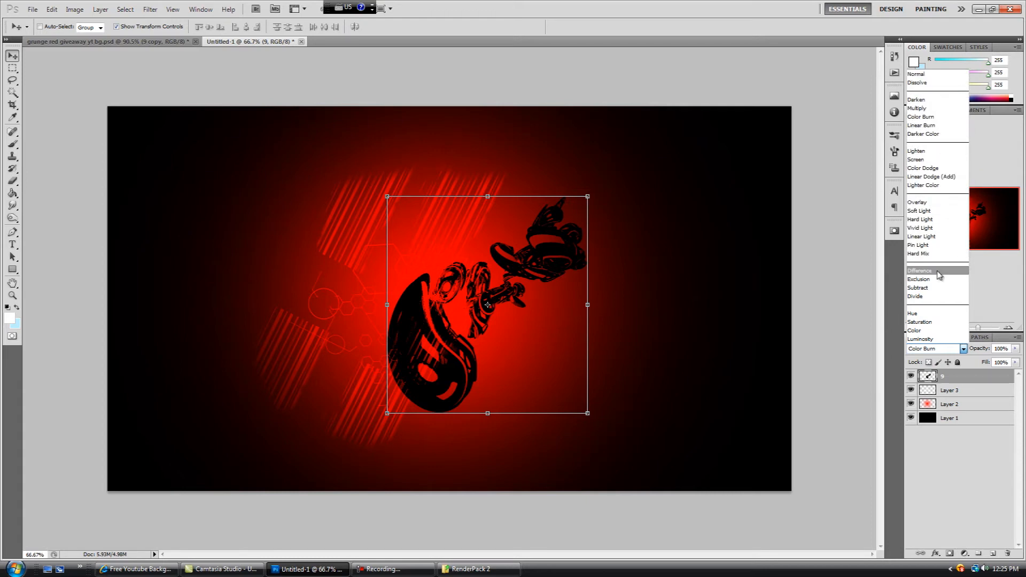
pyautogui.click(919, 279)
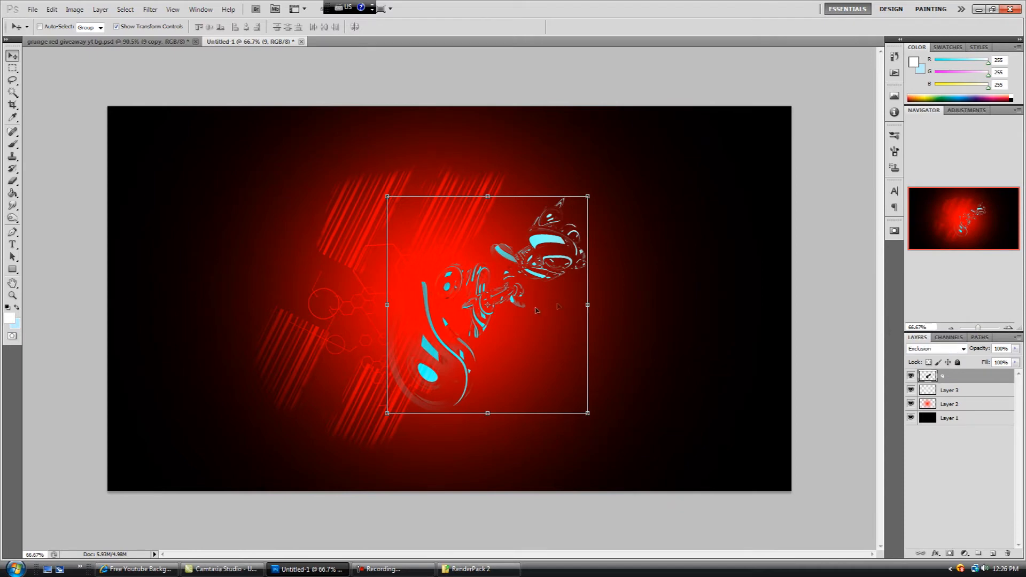
pyautogui.moveTo(487, 304); pyautogui.dragTo(639, 268)
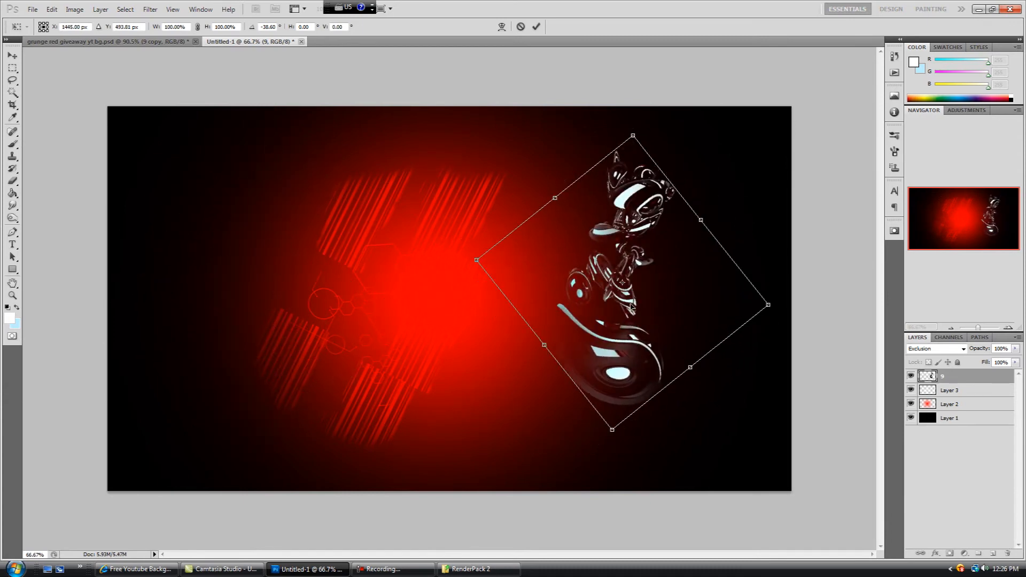
# - Drag the rotated Exclusion-blended render across and settle it along the canvas's left edge
pyautogui.moveTo(631, 305); pyautogui.dragTo(448, 308)
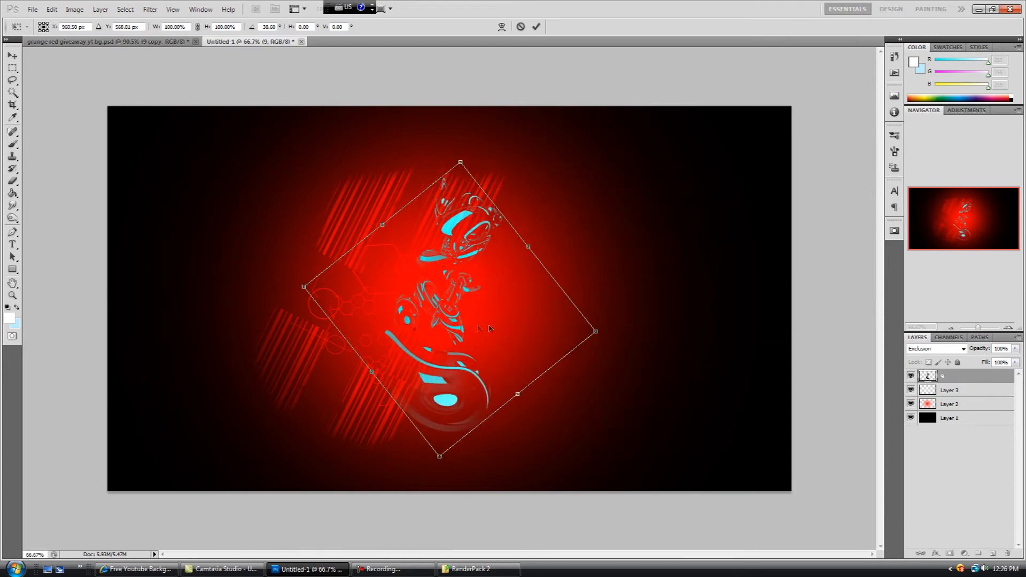
pyautogui.moveTo(450, 309); pyautogui.dragTo(619, 274)
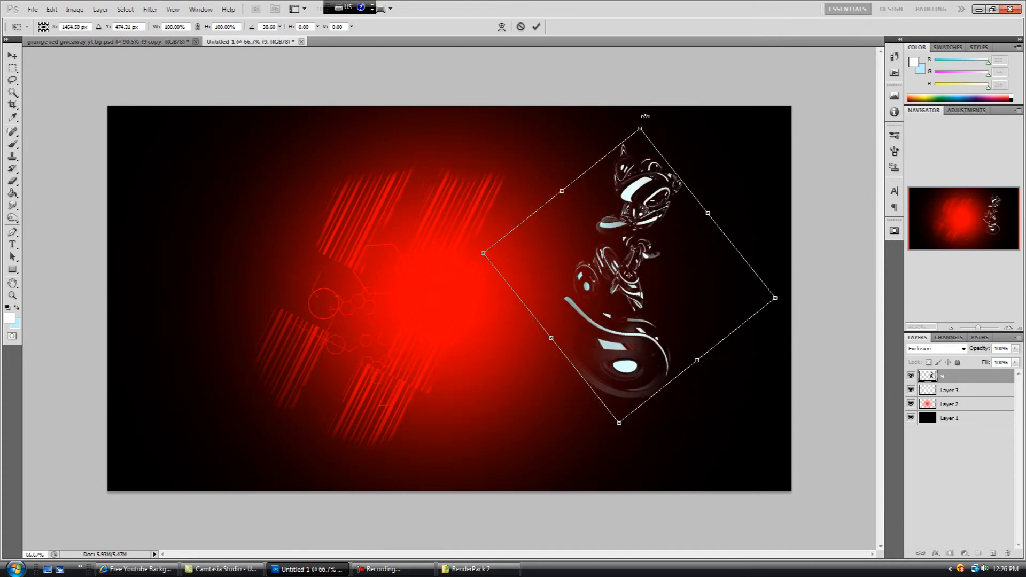
pyautogui.moveTo(645, 115); pyautogui.dragTo(721, 135)
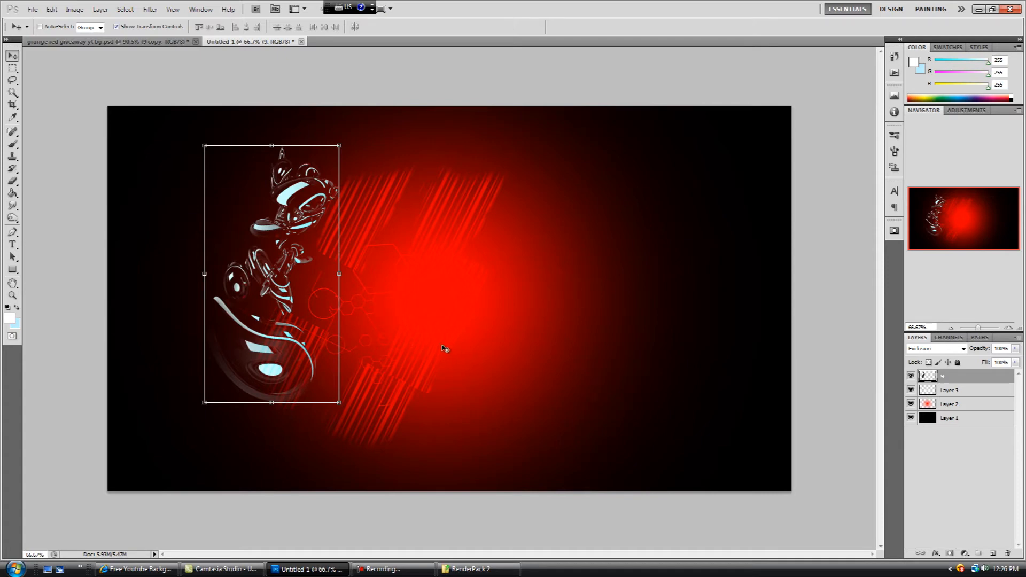
pyautogui.moveTo(244, 344)
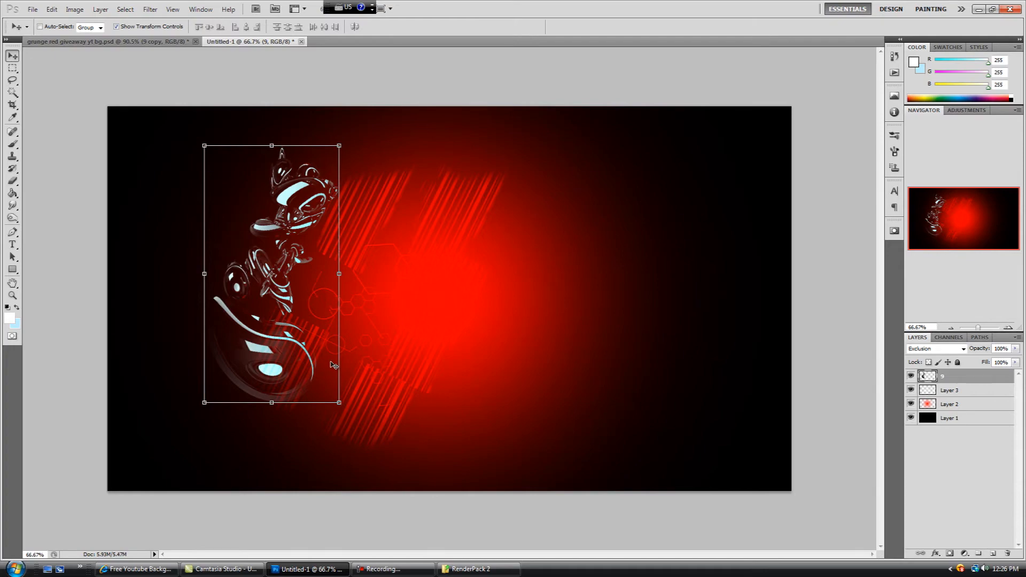
pyautogui.moveTo(449, 480)
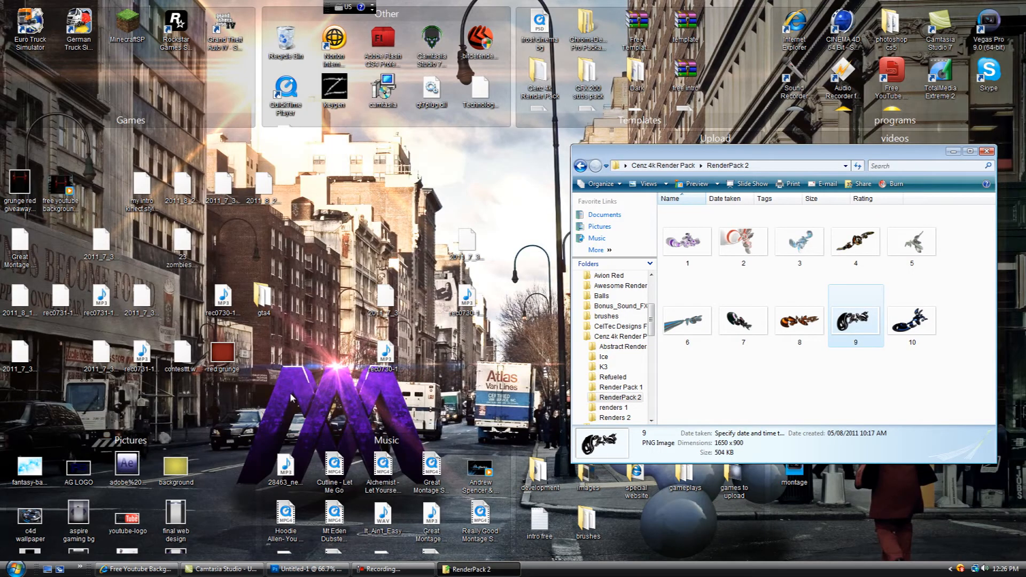
pyautogui.moveTo(281, 400)
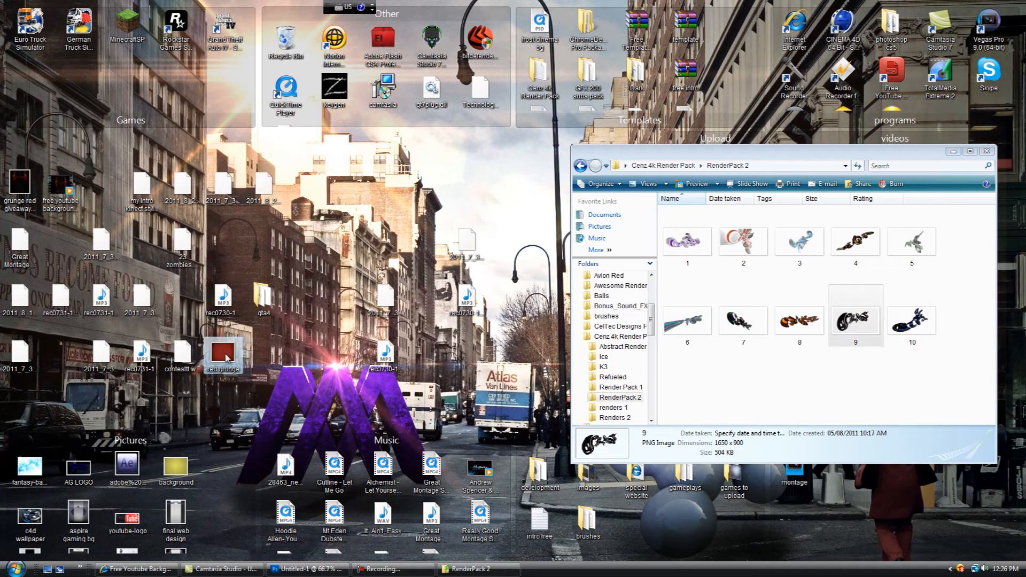
# - Open the red grunge texture image from the desktop
pyautogui.doubleClick(222, 350)
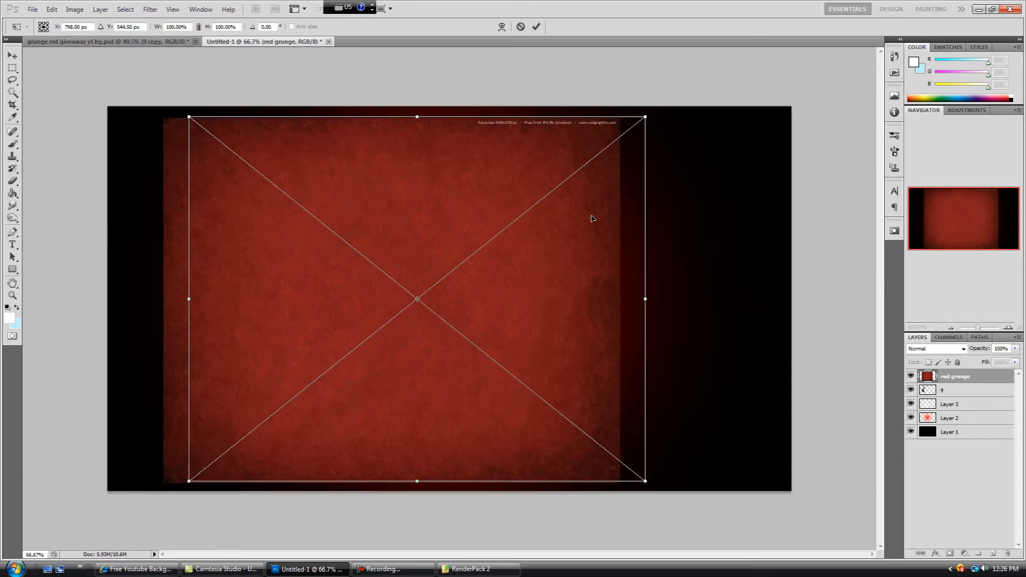
# - Stretch the red grunge texture across the canvas and choose a blend mode over the glow
pyautogui.moveTo(416, 300); pyautogui.dragTo(431, 299)
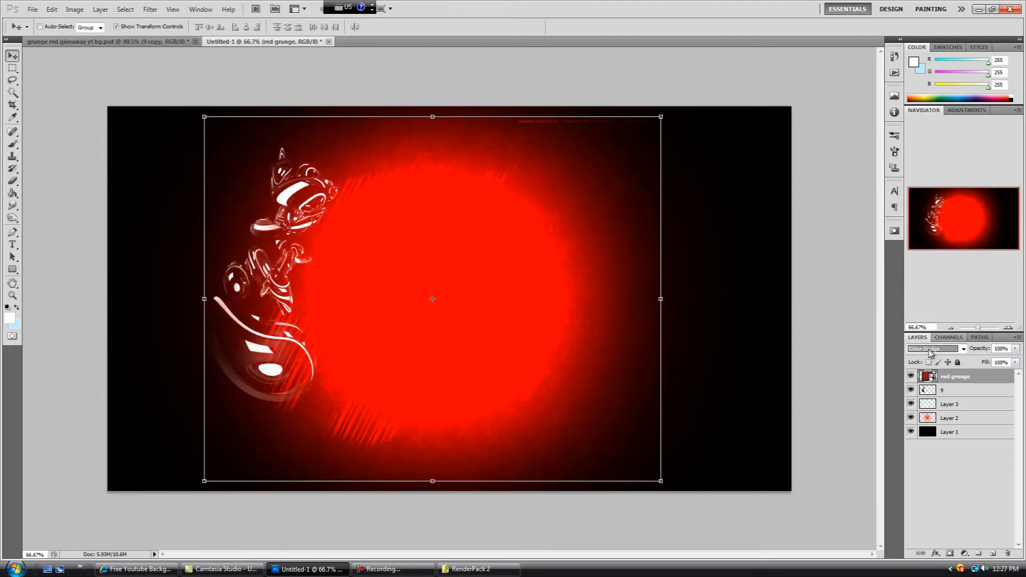
pyautogui.click(934, 348)
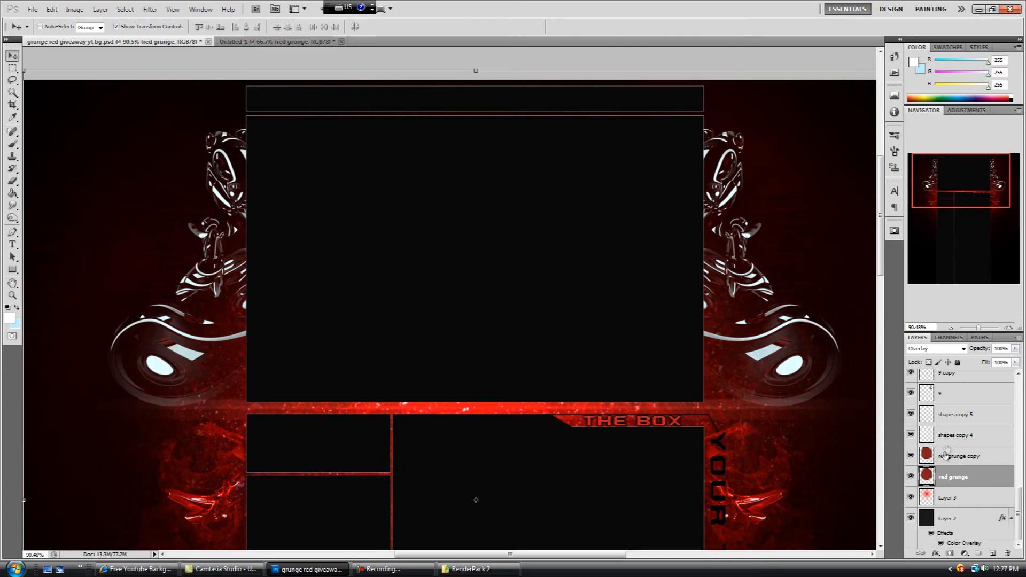
pyautogui.moveTo(942, 455)
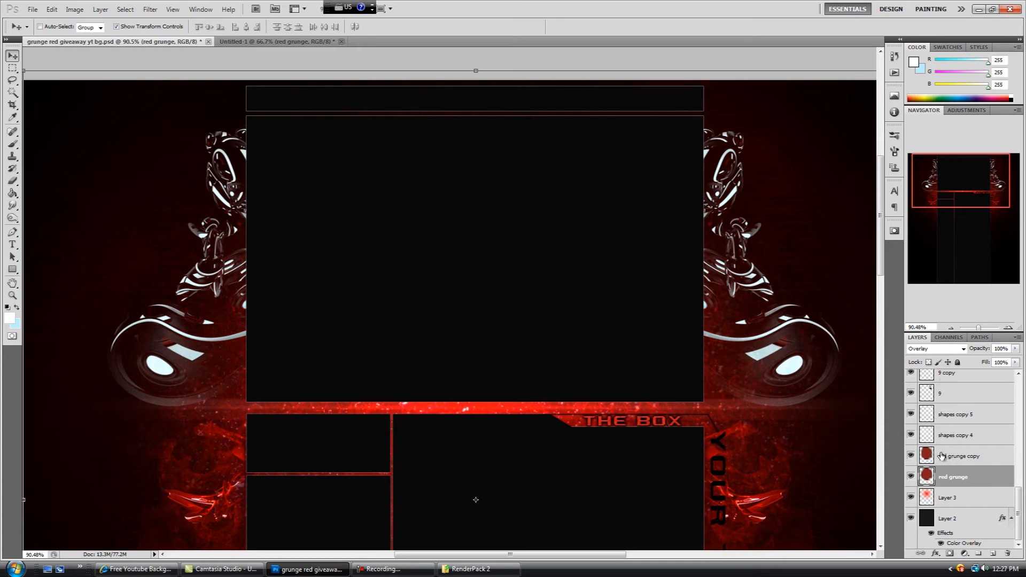
# - Inspect the red grunge copy layer's blend mode, then return to the new background document
pyautogui.click(962, 456)
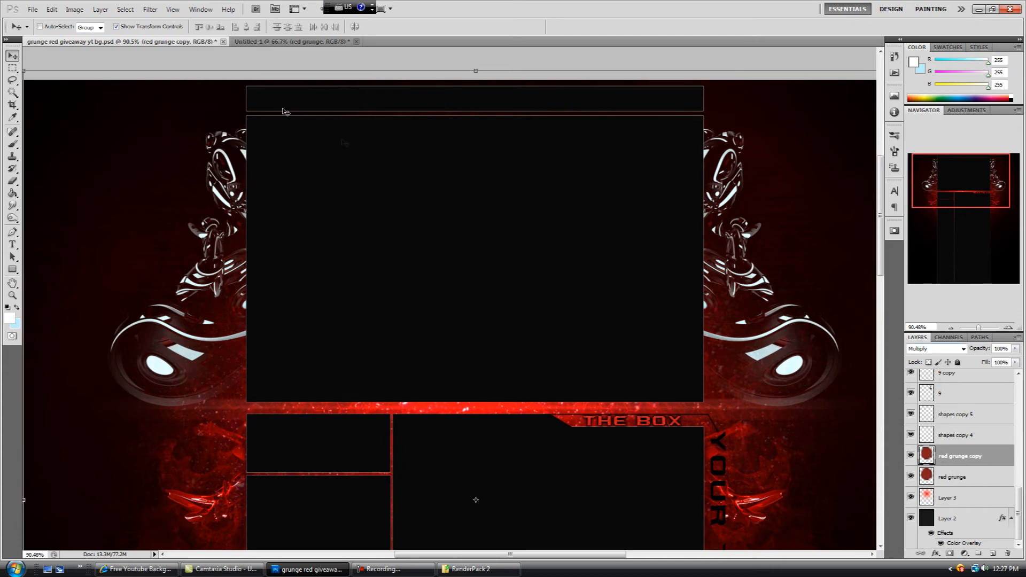
pyautogui.click(291, 43)
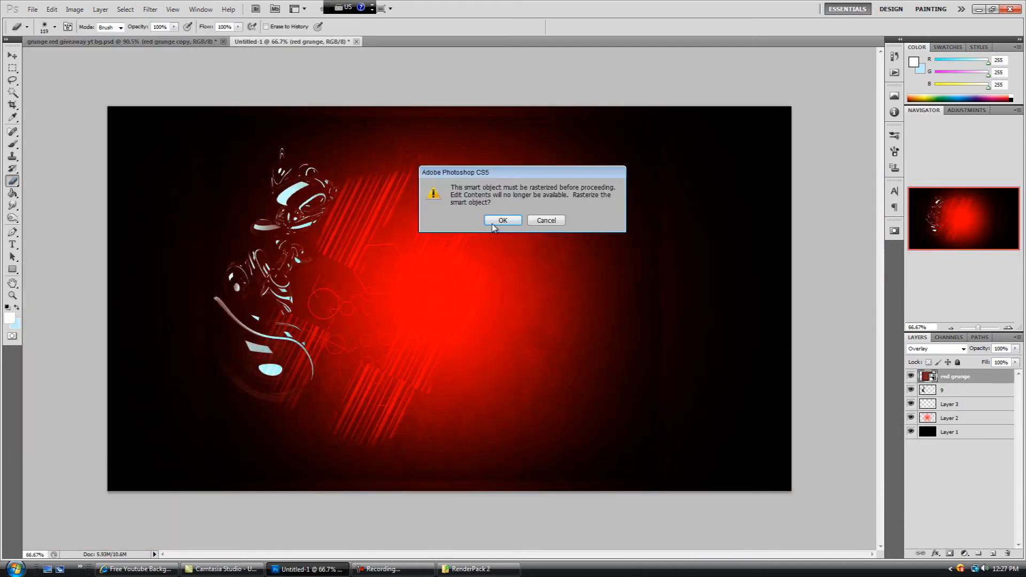
# - Rasterize the grunge smart object and select the red grunge copy layer for Multiply blending with the Move tool
pyautogui.click(502, 220)
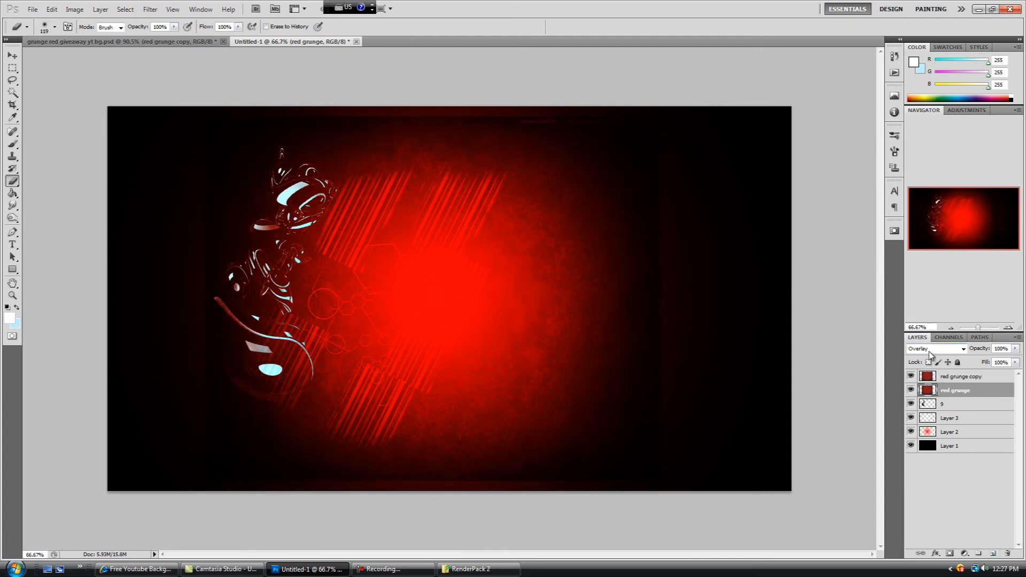
pyautogui.moveTo(446, 502)
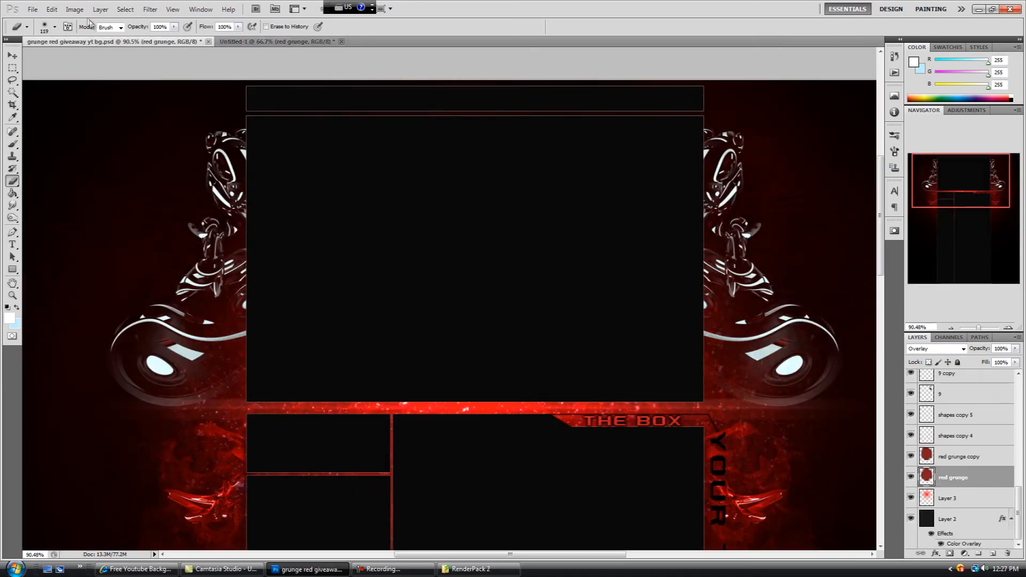
pyautogui.click(274, 43)
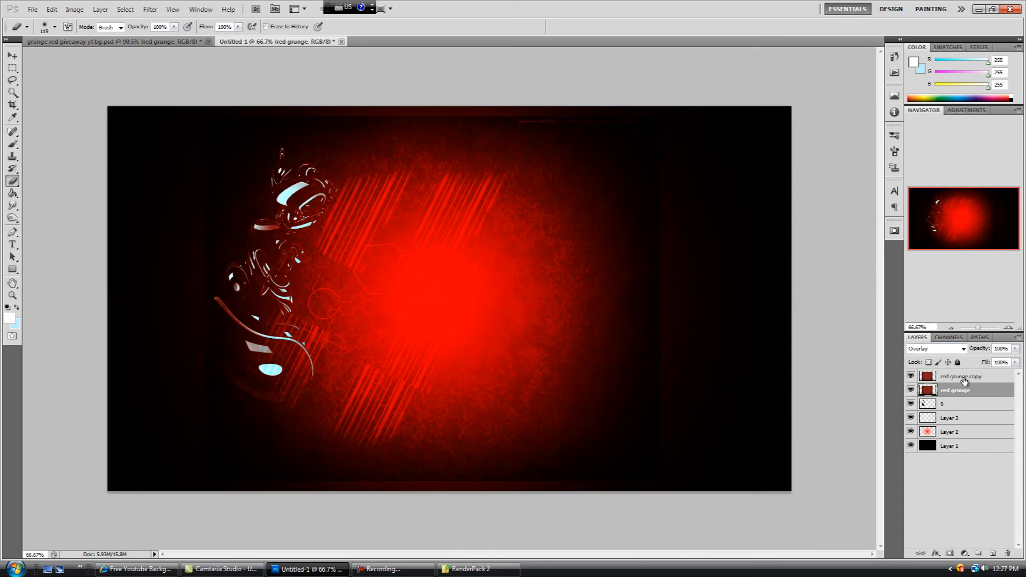
pyautogui.click(936, 348)
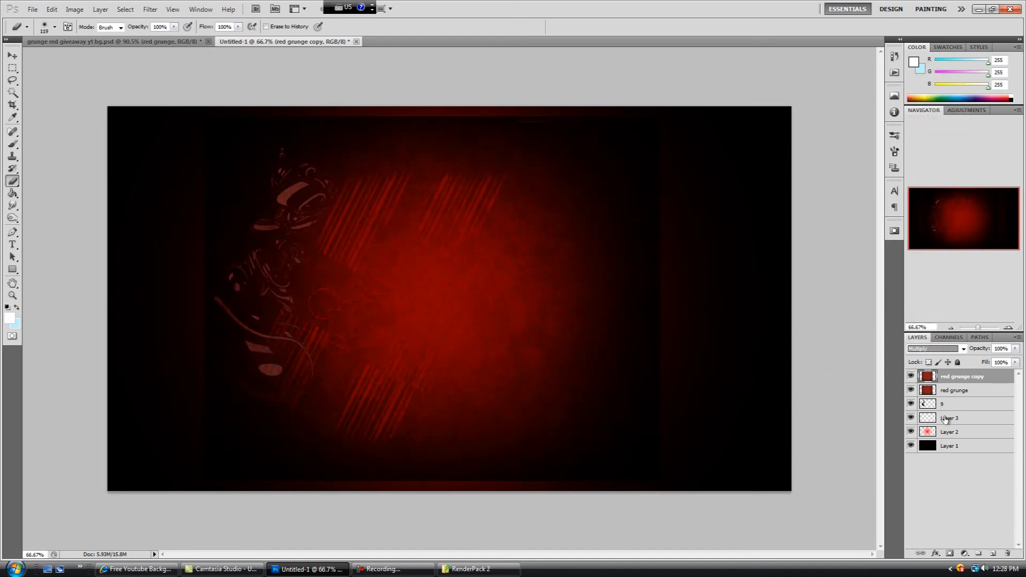
pyautogui.moveTo(388, 282)
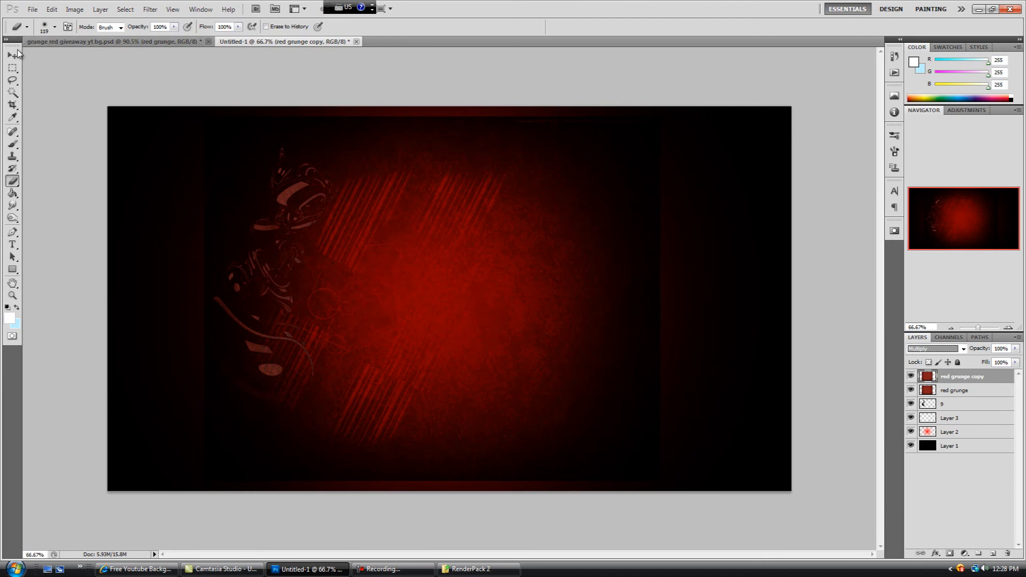
pyautogui.click(8, 73)
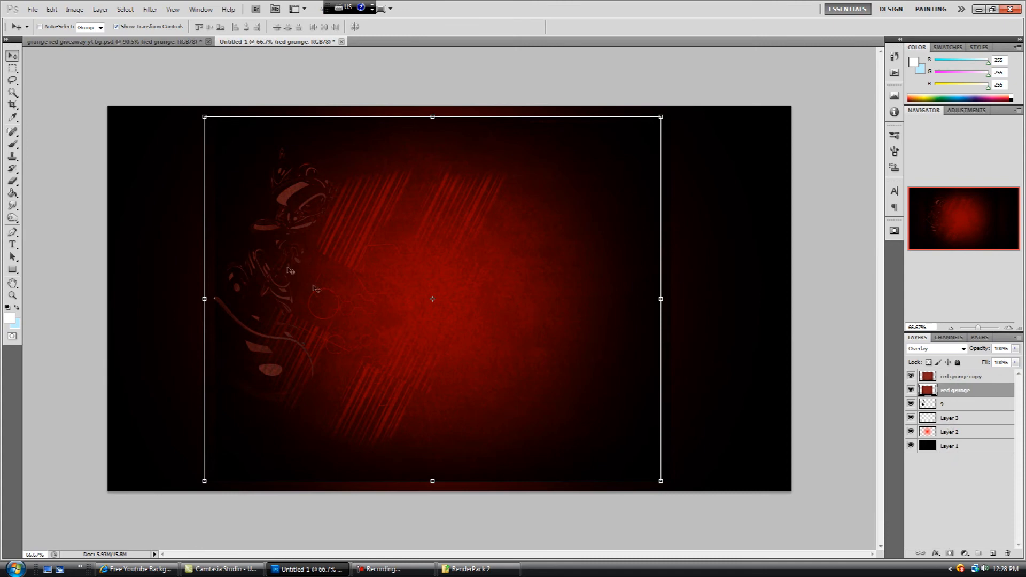
pyautogui.moveTo(363, 174)
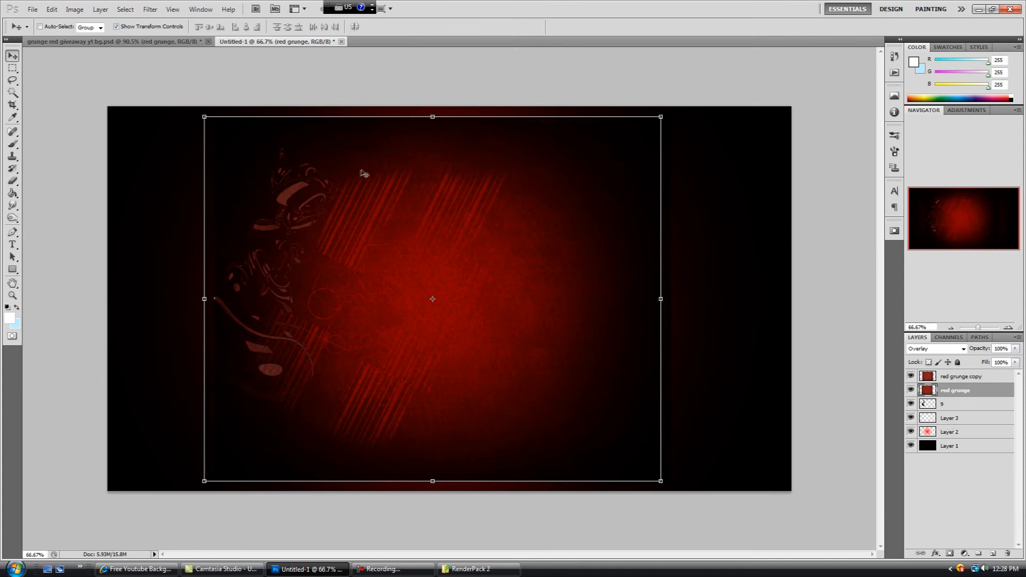
pyautogui.moveTo(284, 193)
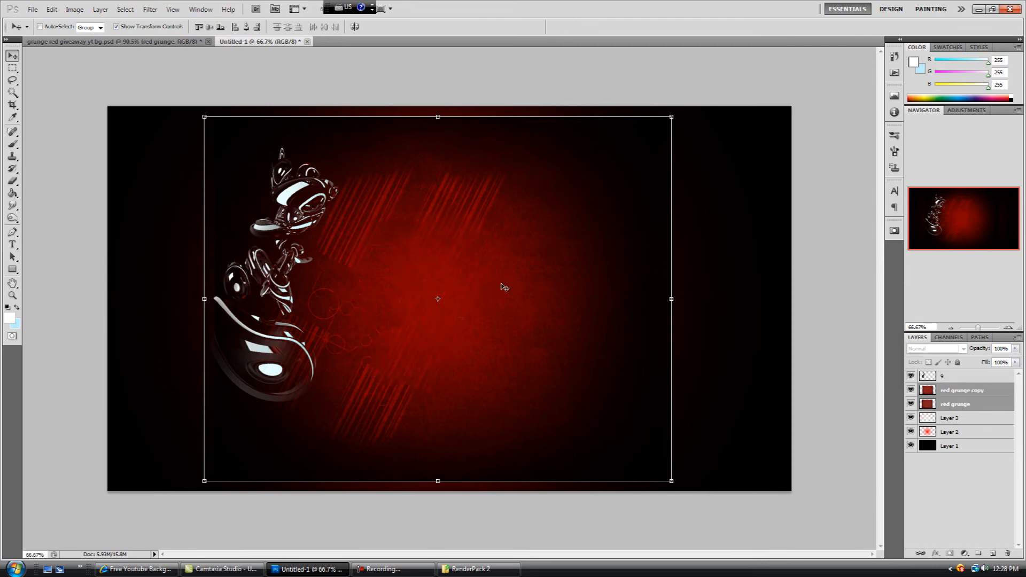
pyautogui.moveTo(312, 319)
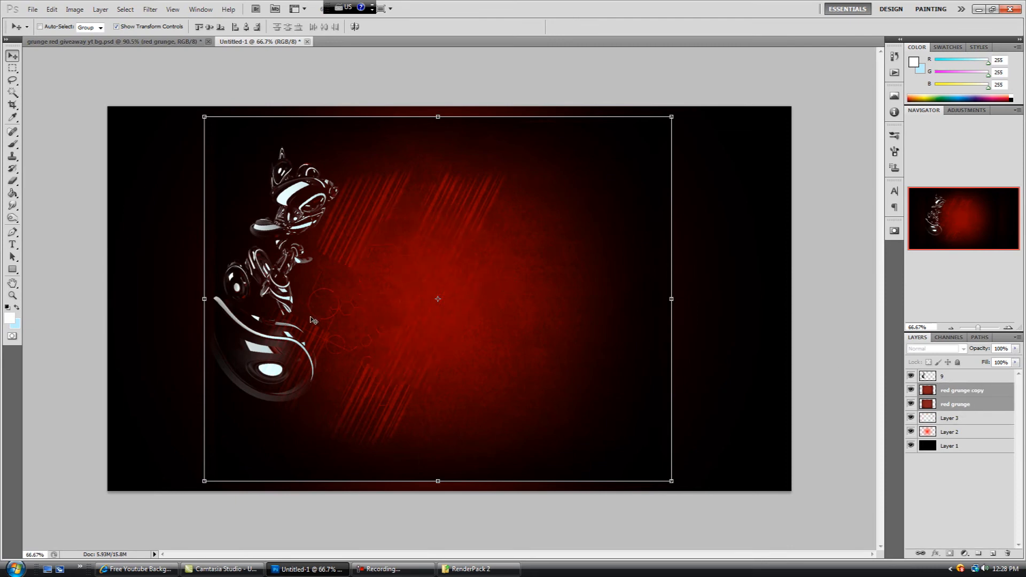
pyautogui.moveTo(507, 340)
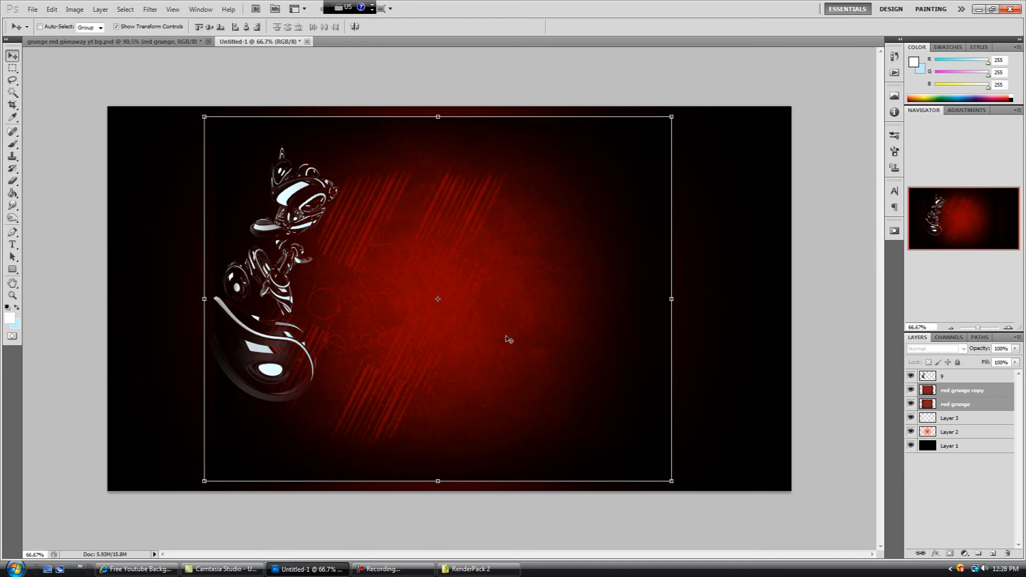
pyautogui.moveTo(254, 239)
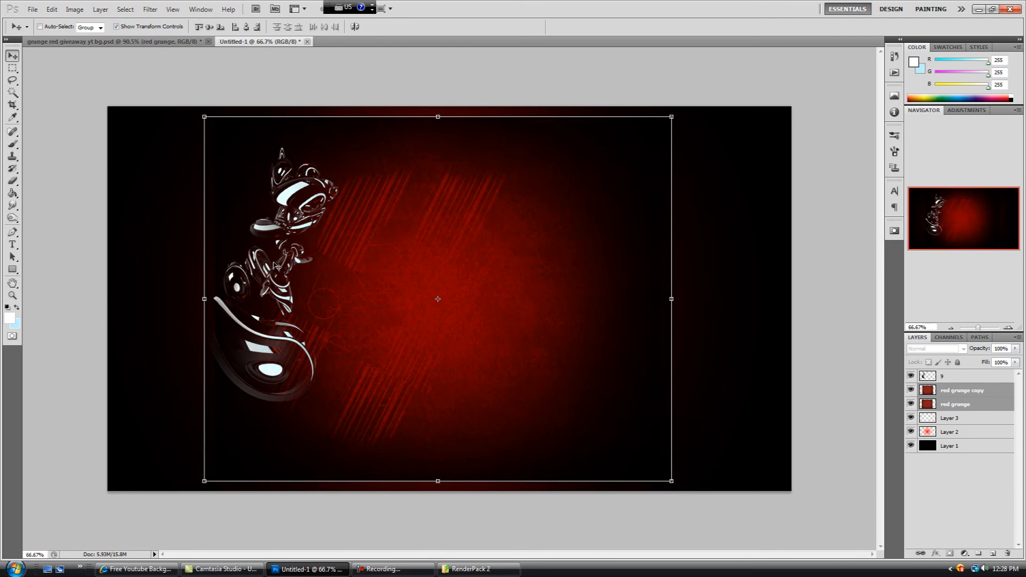
pyautogui.moveTo(308, 295)
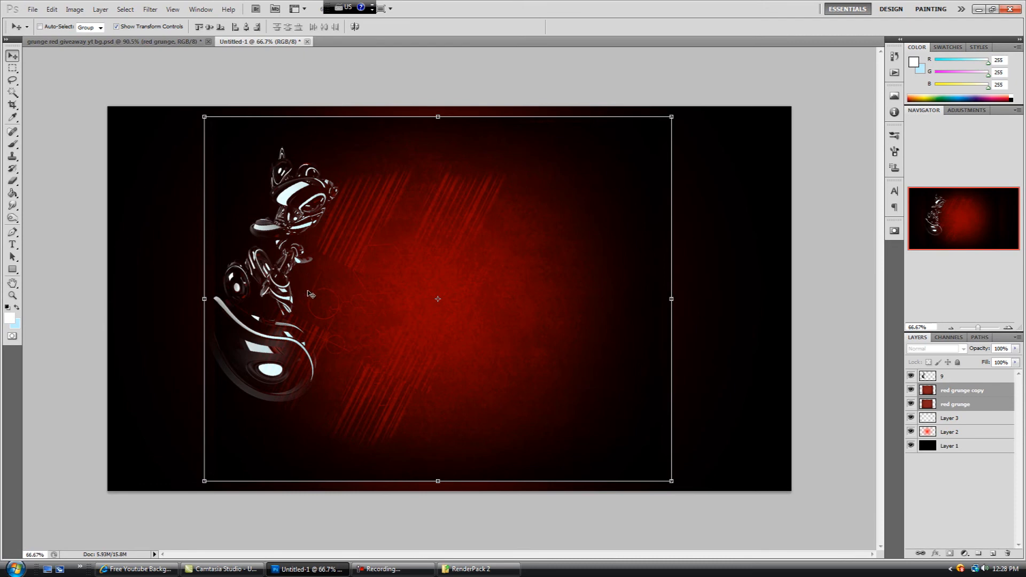
pyautogui.moveTo(232, 233)
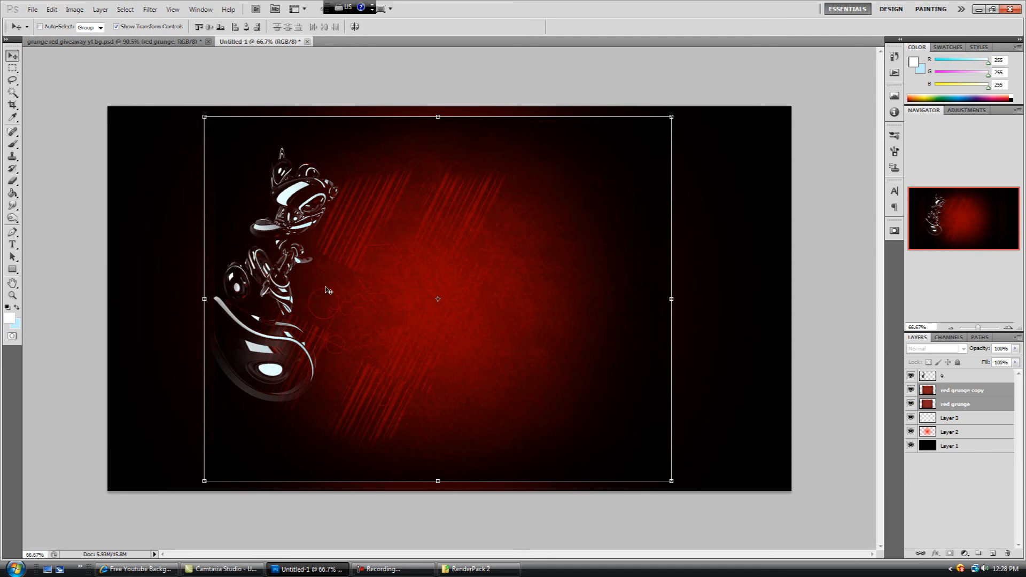
pyautogui.moveTo(331, 270)
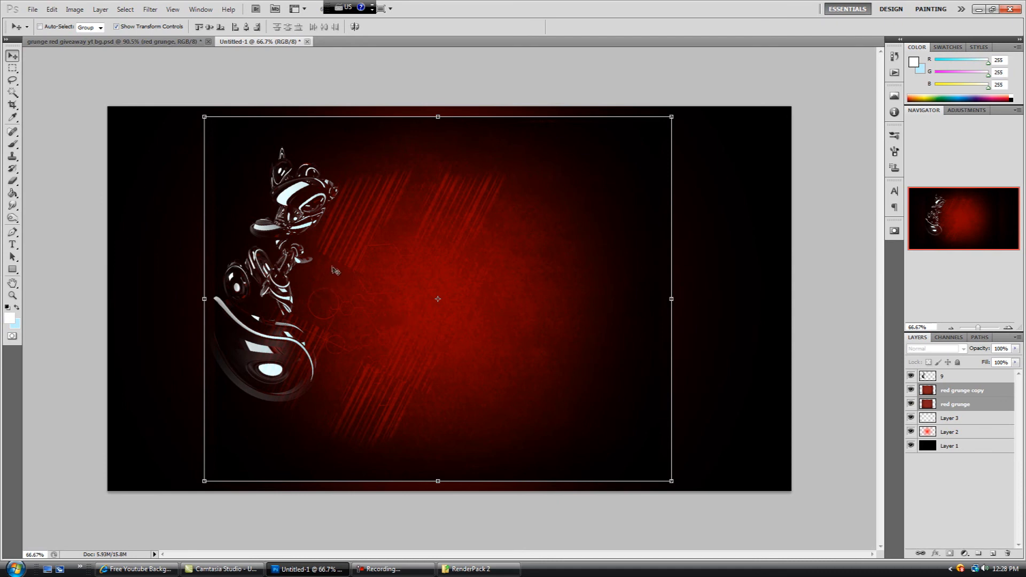
pyautogui.moveTo(441, 347)
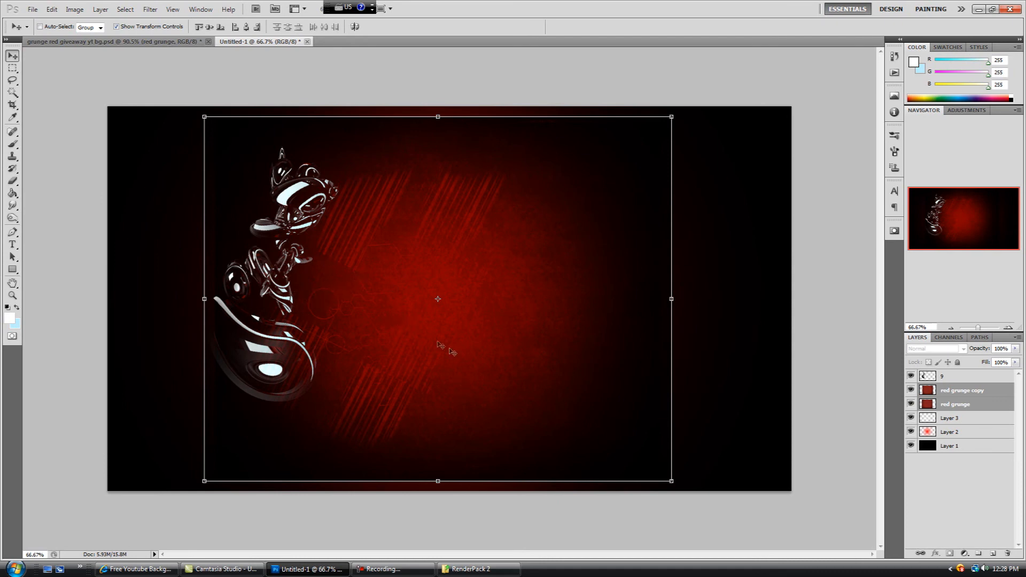
pyautogui.moveTo(234, 300)
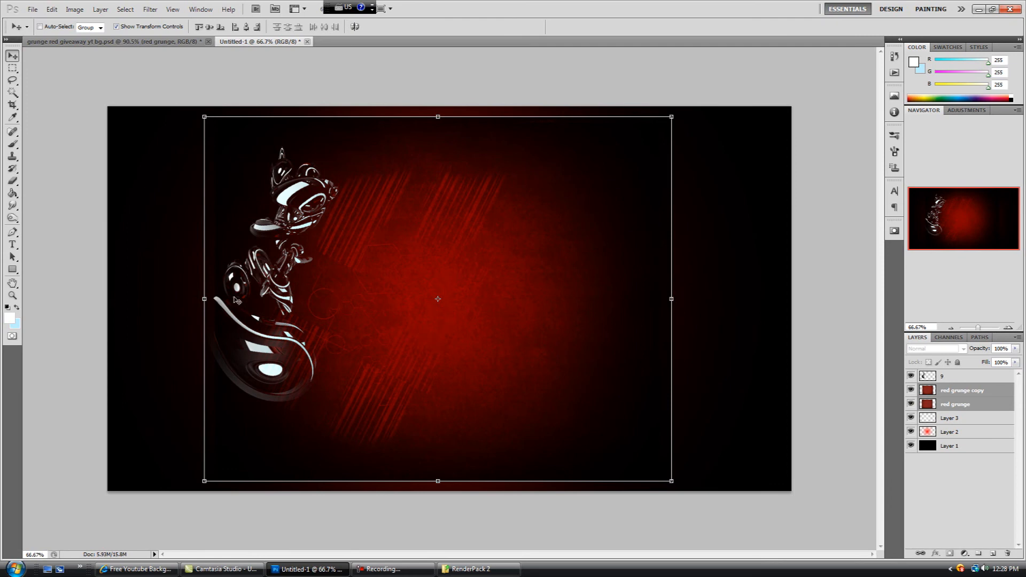
pyautogui.moveTo(349, 251)
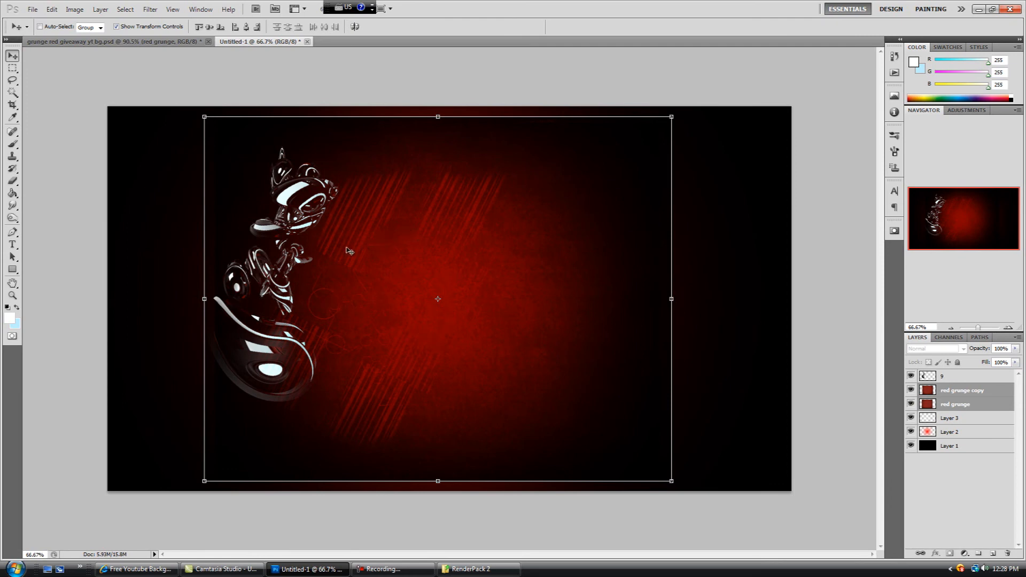
pyautogui.moveTo(491, 312)
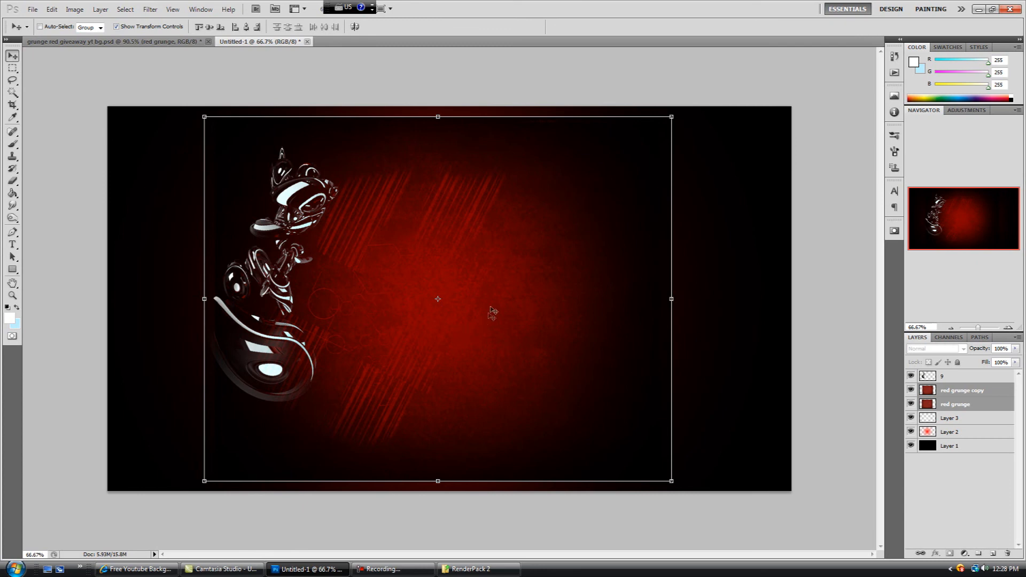
pyautogui.moveTo(333, 216)
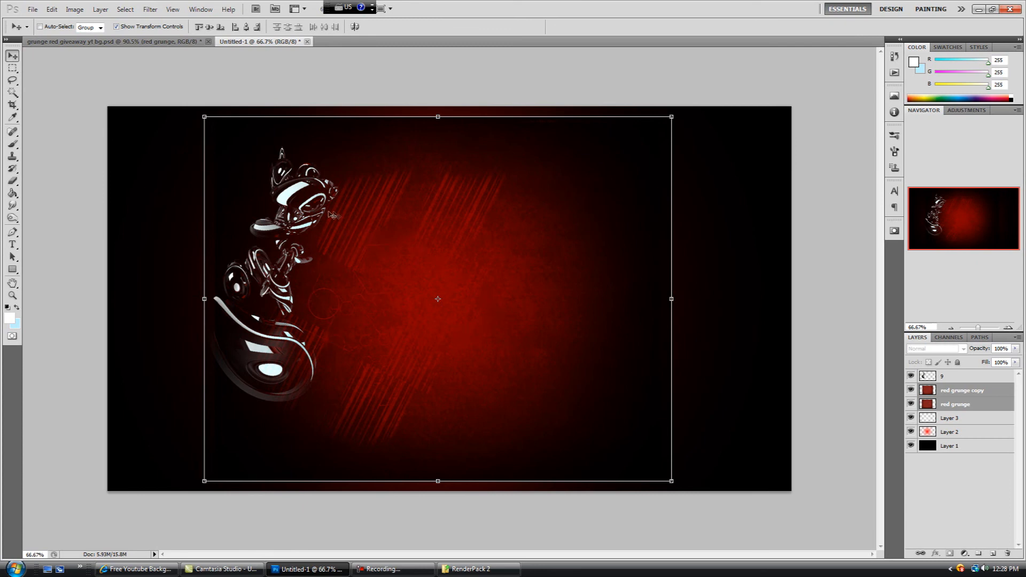
pyautogui.moveTo(505, 319)
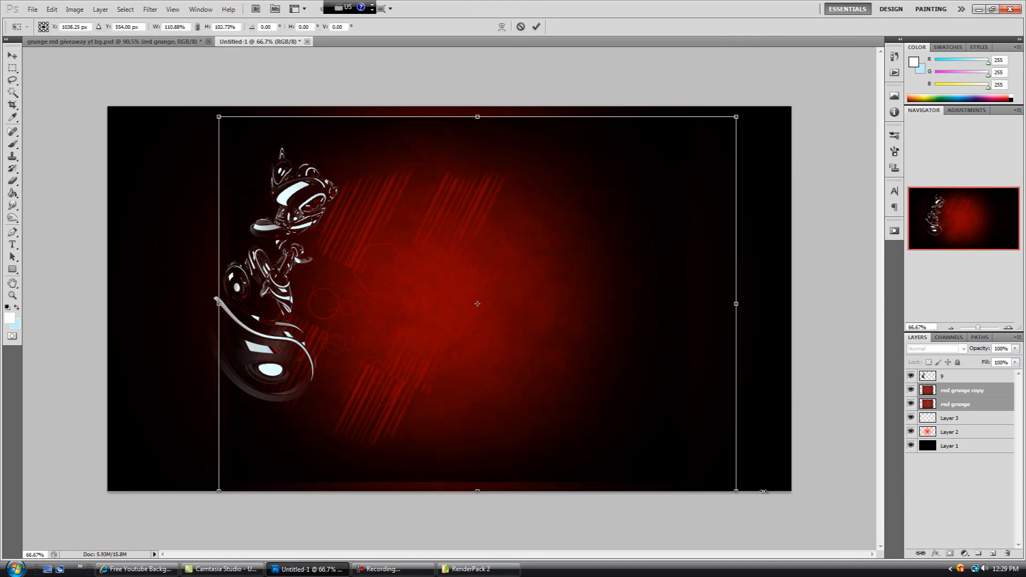
# - Stretch the grunge texture out to the right and left canvas edges, then view the giveaway reference design
pyautogui.moveTo(735, 303); pyautogui.dragTo(791, 303)
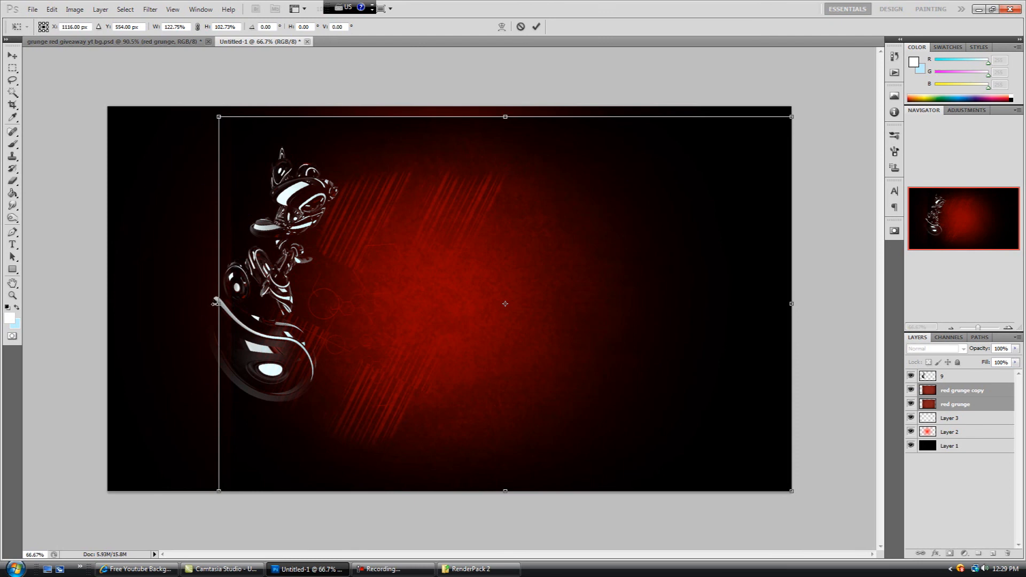
pyautogui.moveTo(219, 303); pyautogui.dragTo(112, 302)
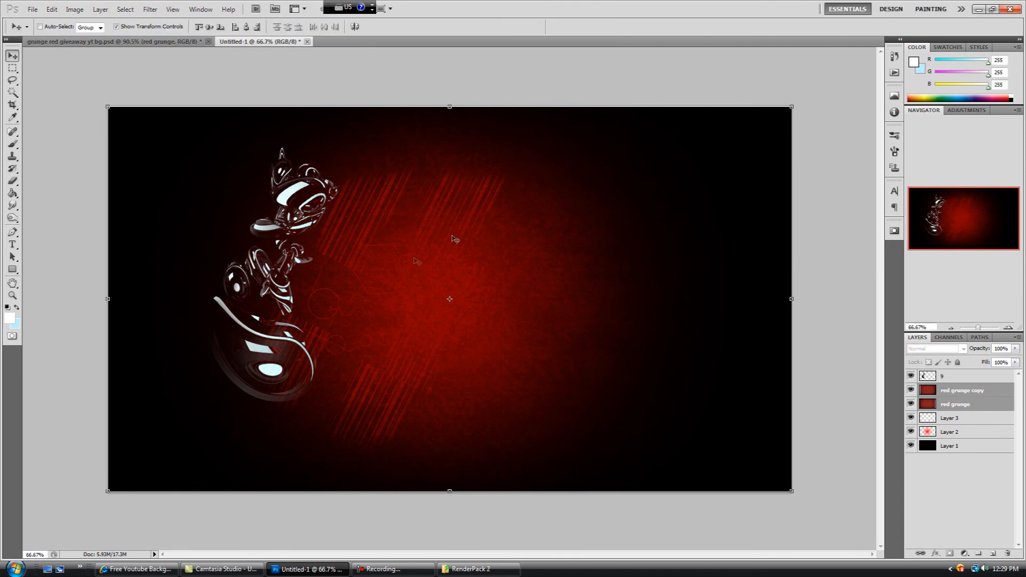
pyautogui.moveTo(116, 133)
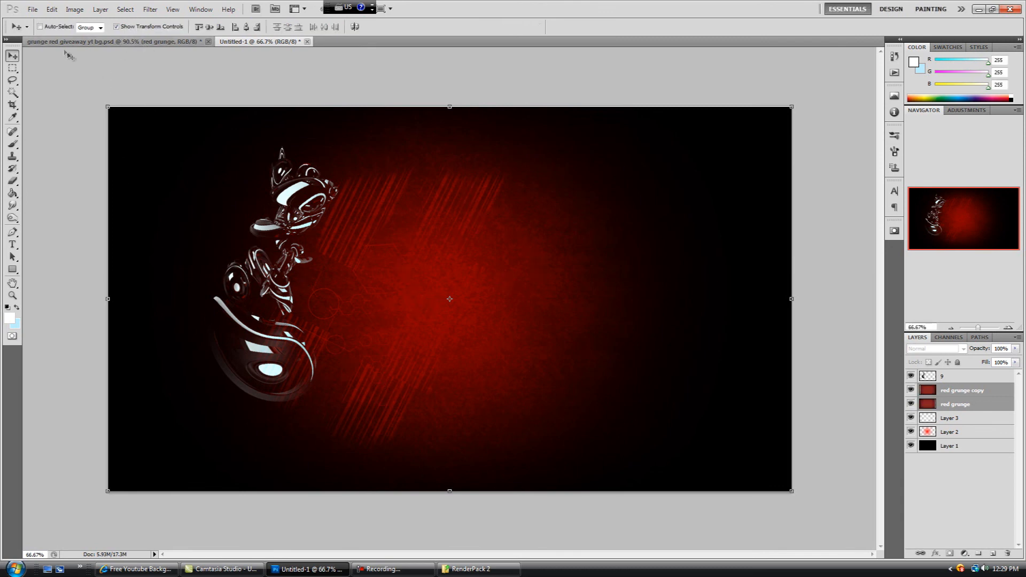
pyautogui.click(96, 41)
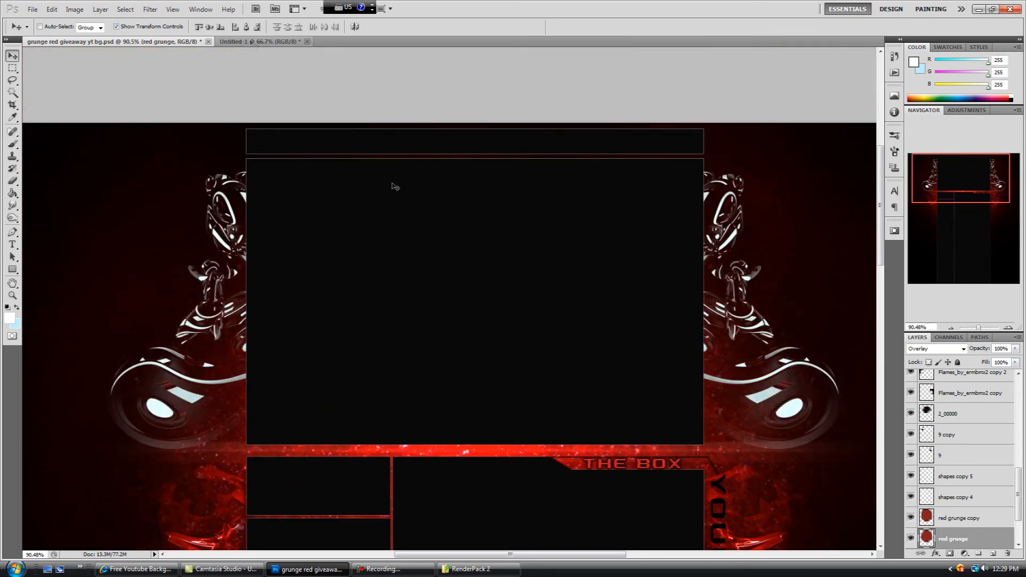
# - Return to the Untitled-1 working canvas with the stretched grunge layers behind the render
pyautogui.click(255, 42)
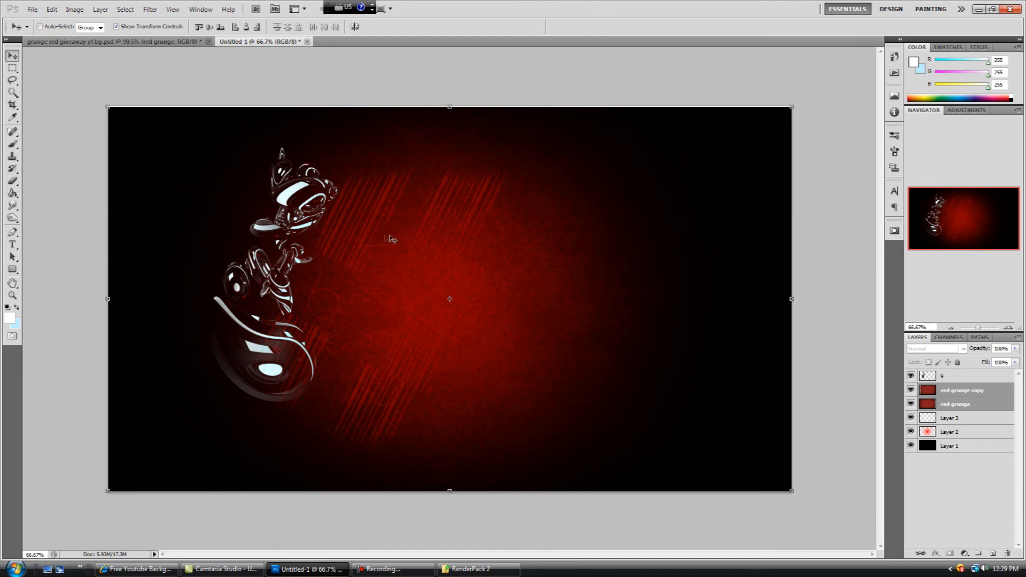
pyautogui.moveTo(223, 167)
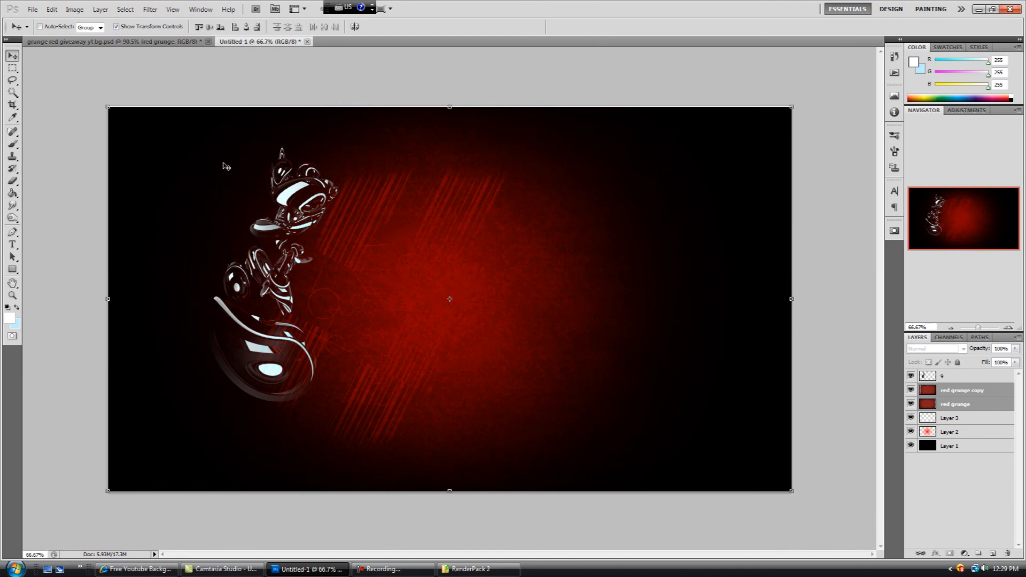